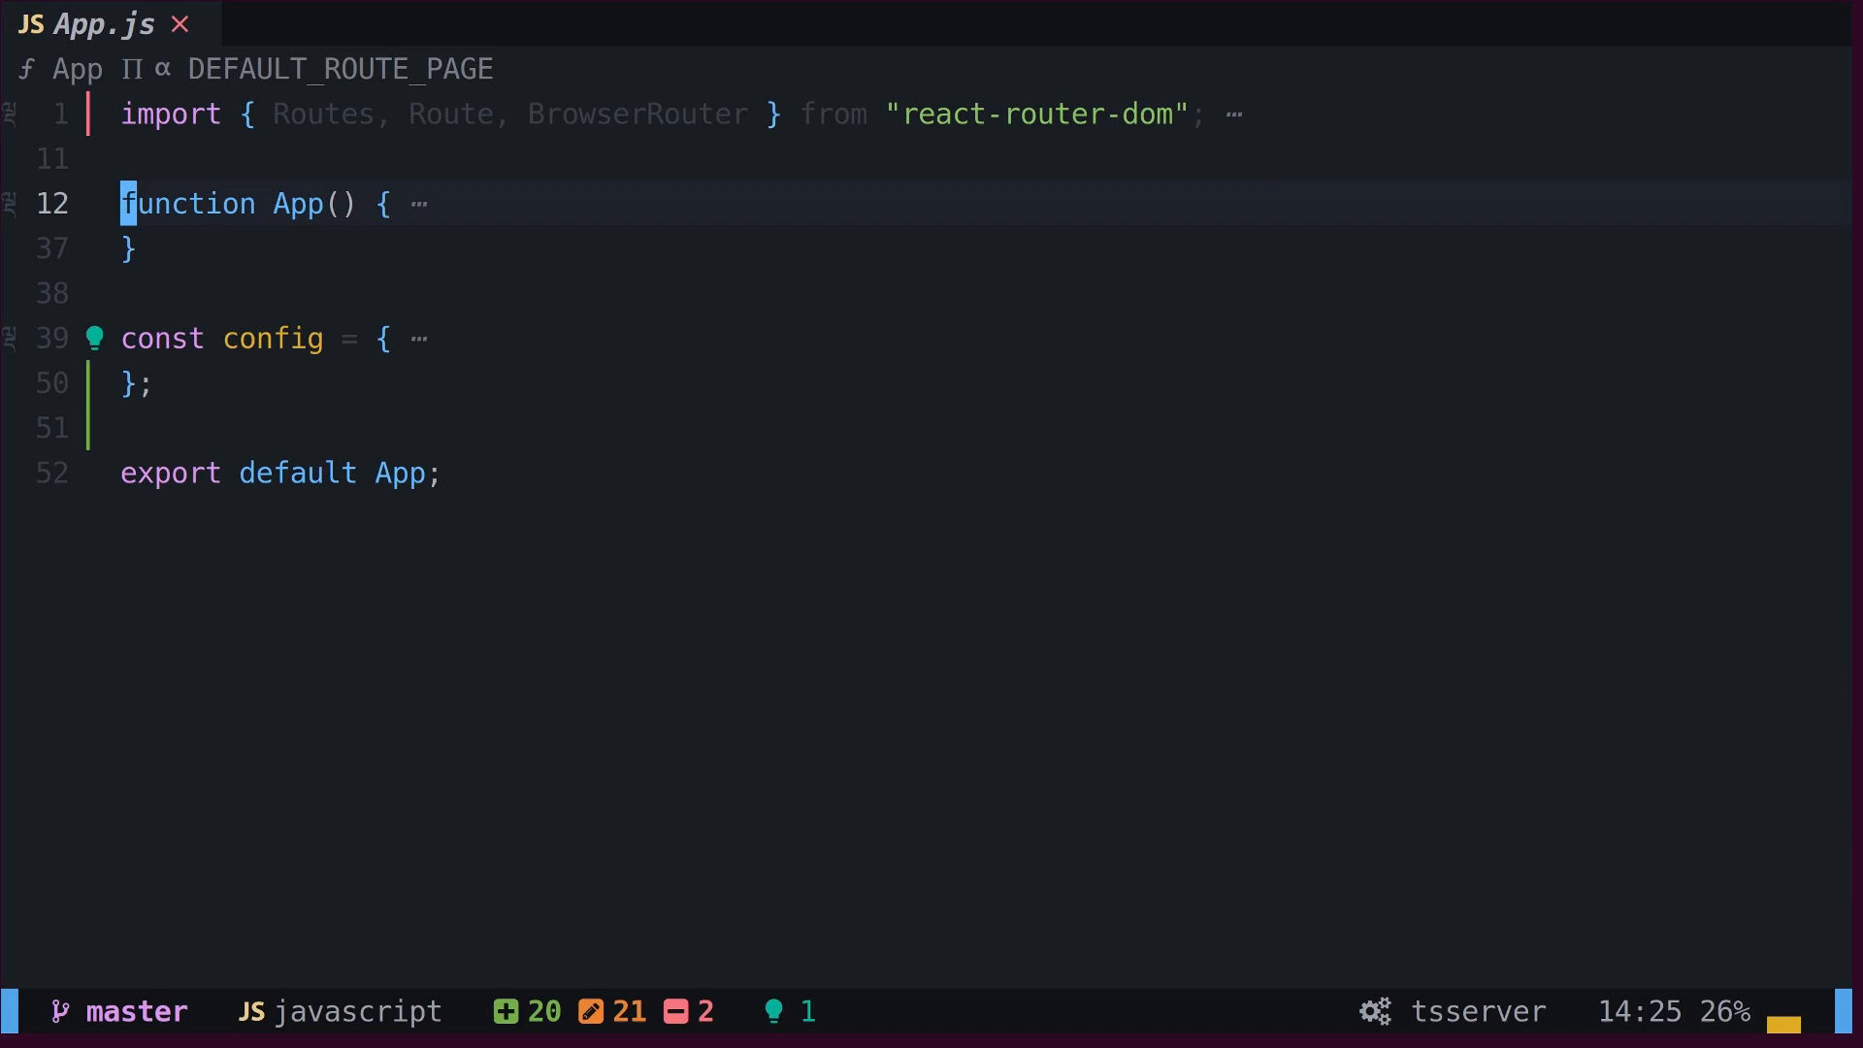
Step: Expand all folds in App.js so imports and the App function show in full
{"action": "left_click", "coordinate": [18, 114]}
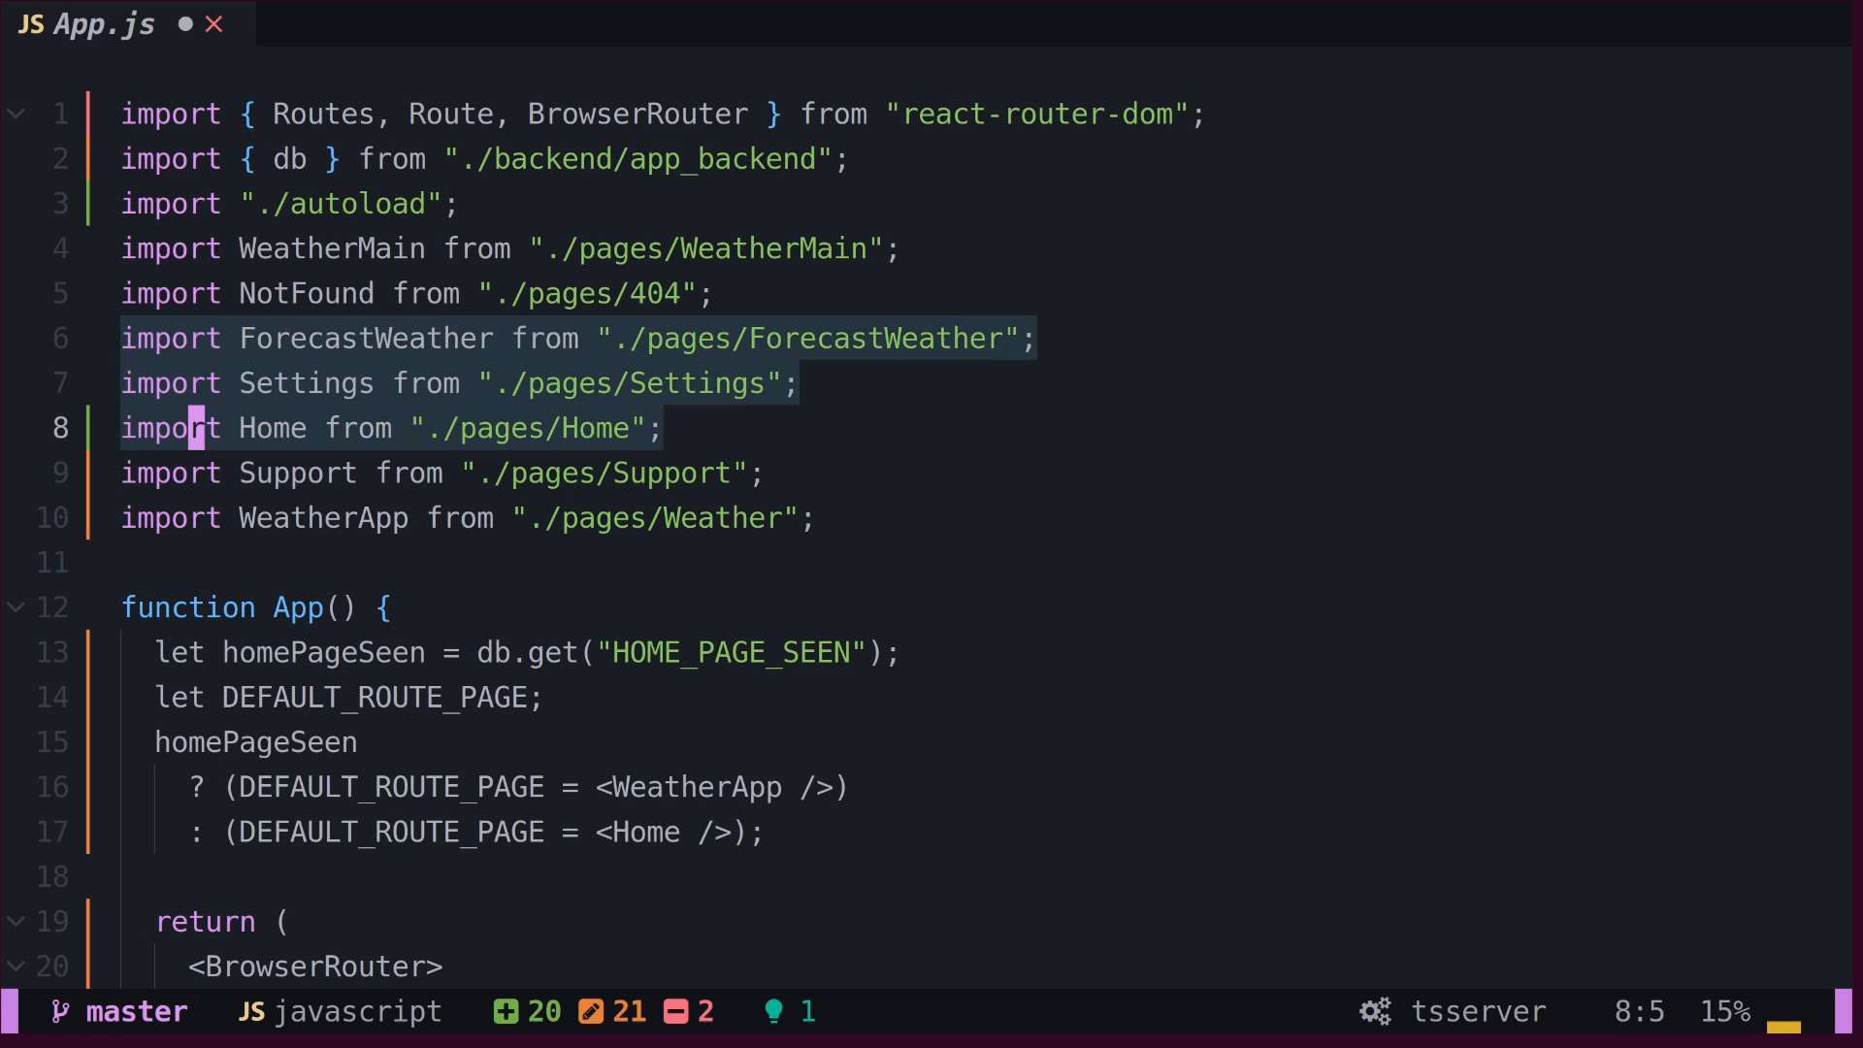
{"action": "key", "text": "Tab"}
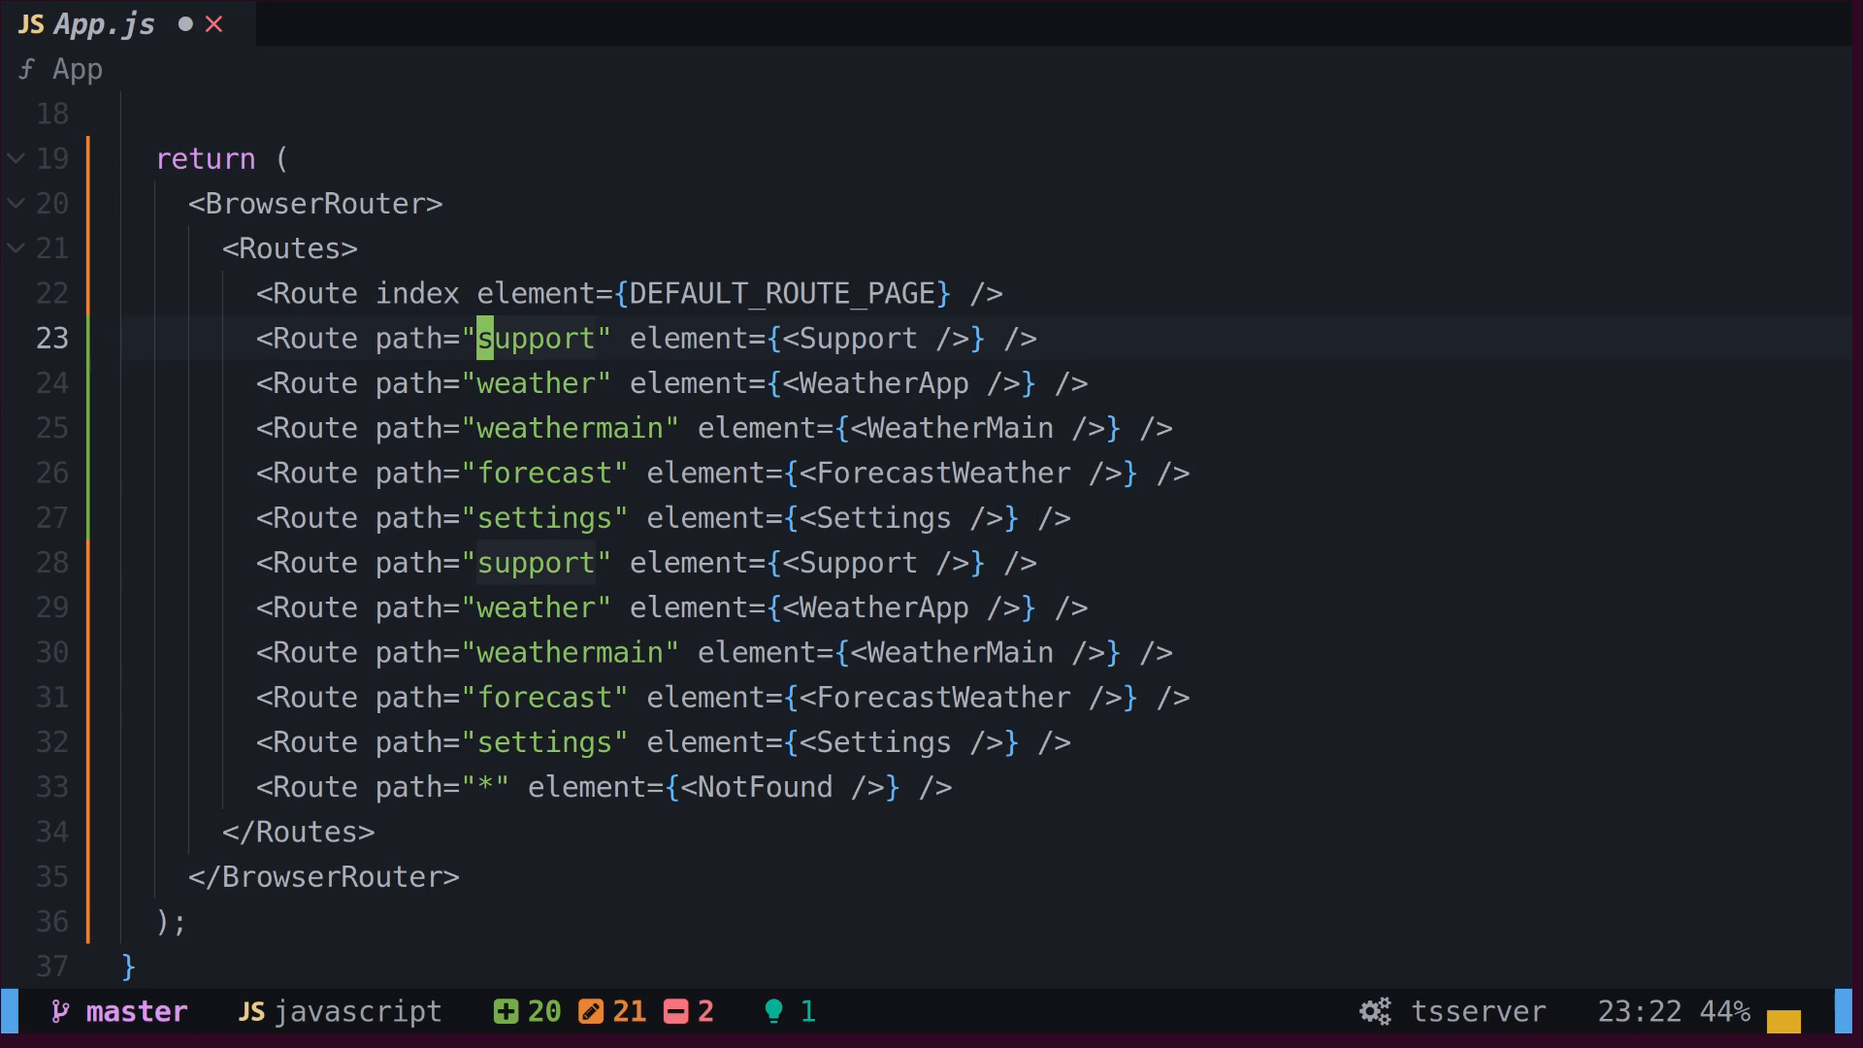
Step: Insert /dashboard/ before the support route's path
{"action": "key", "text": "shift+down"}
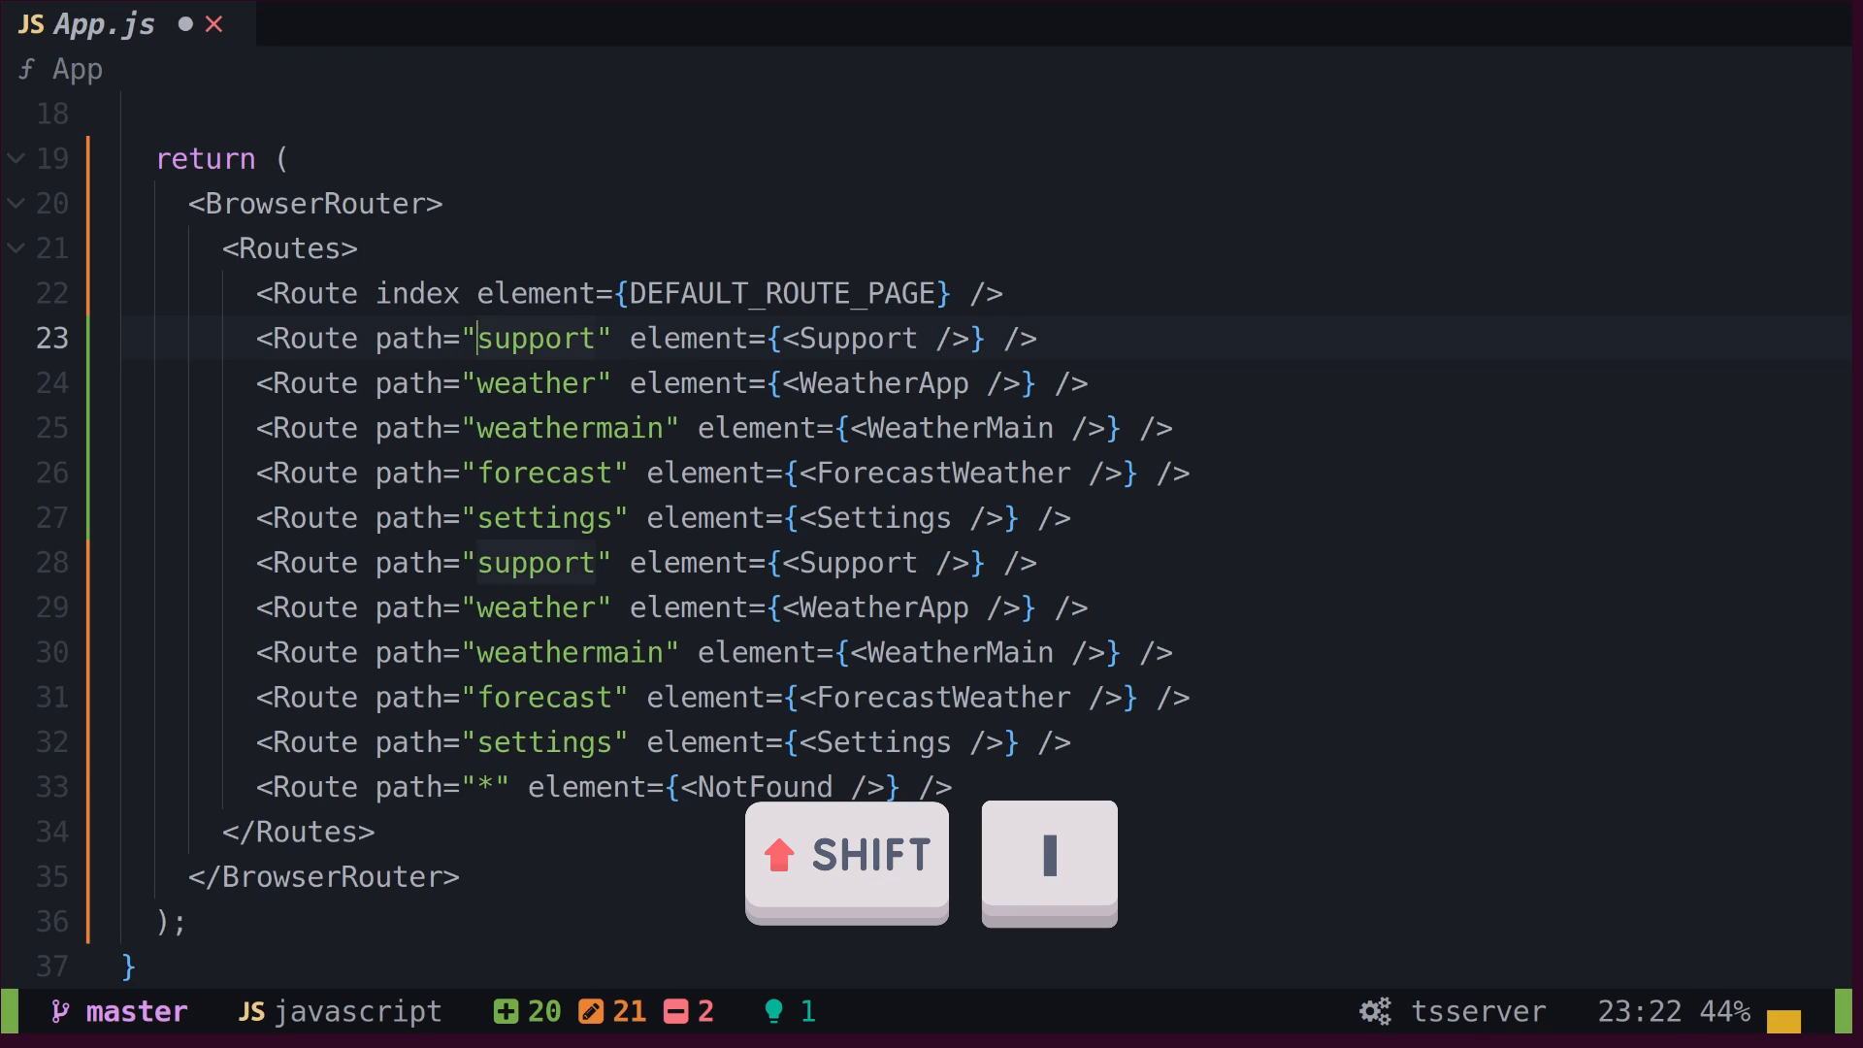
{"action": "type", "text": "/dashboard/"}
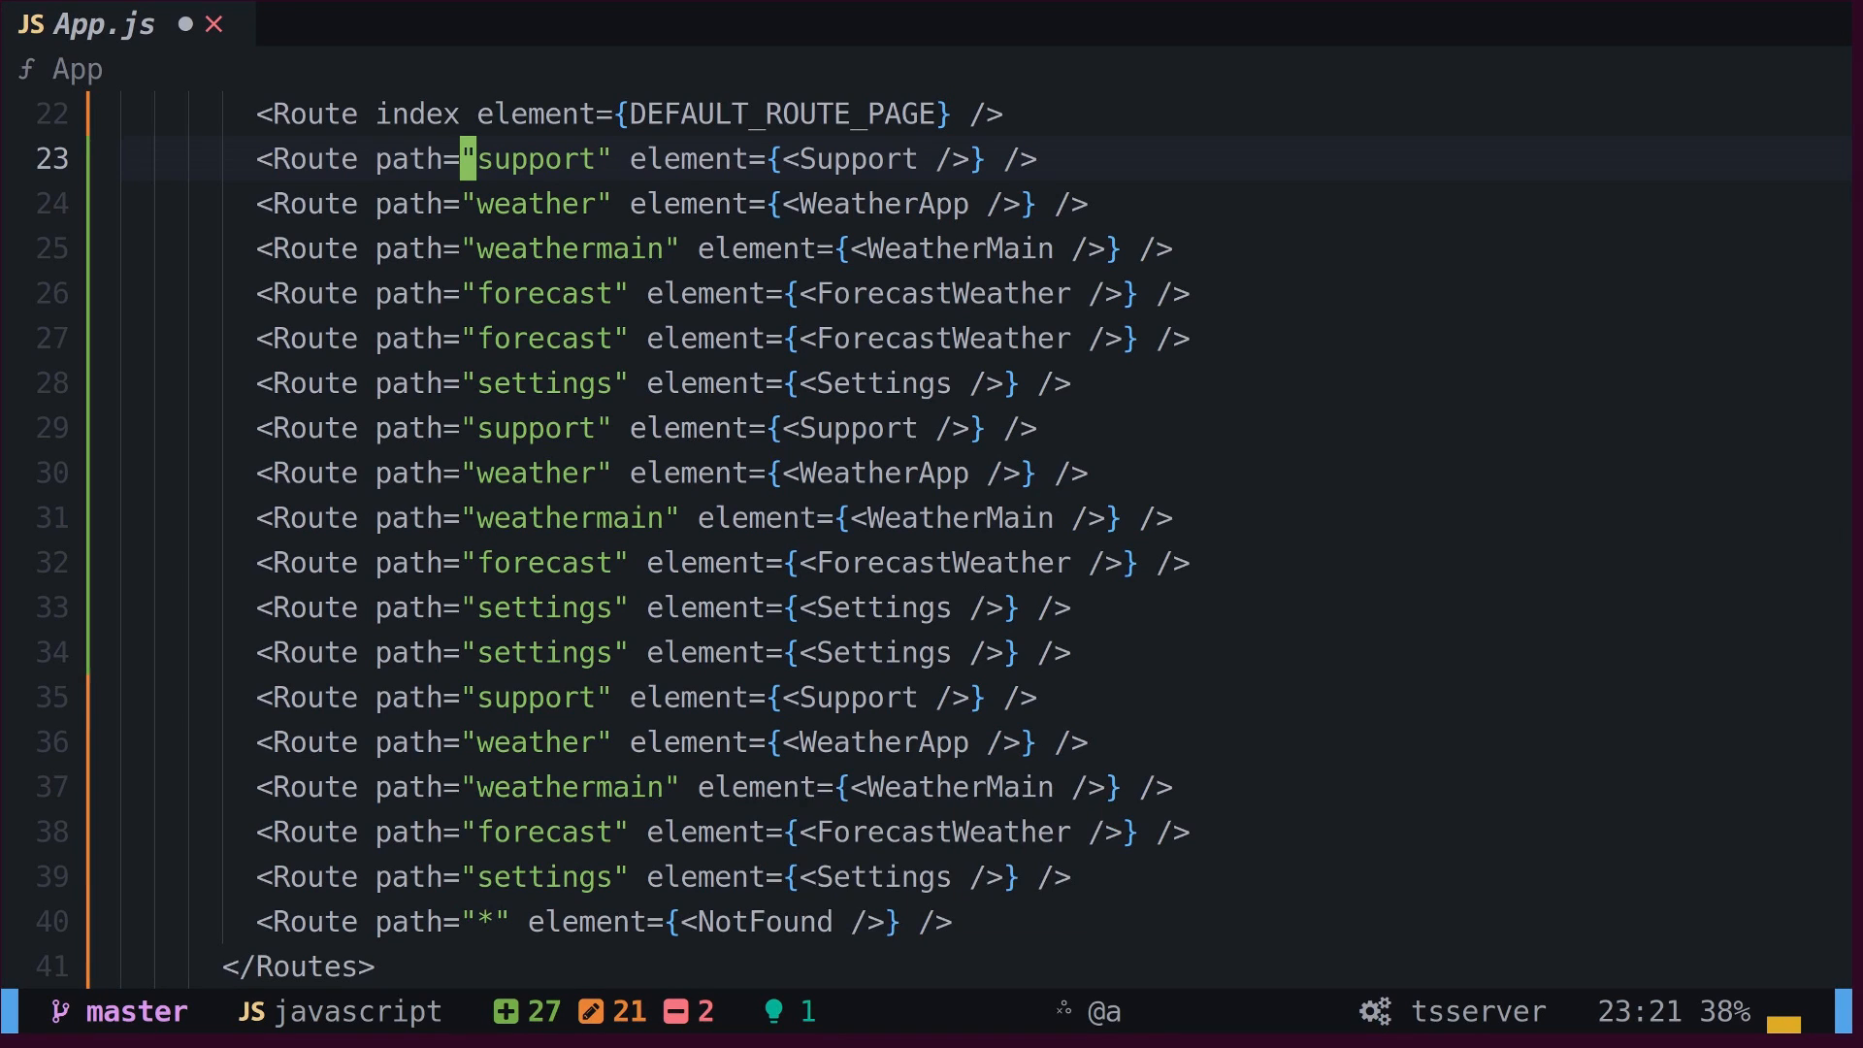
Step: Record and replay a macro giving support, weather and weathermain /dashboard/ paths with exact
{"action": "type", "text": "/dashboard/"}
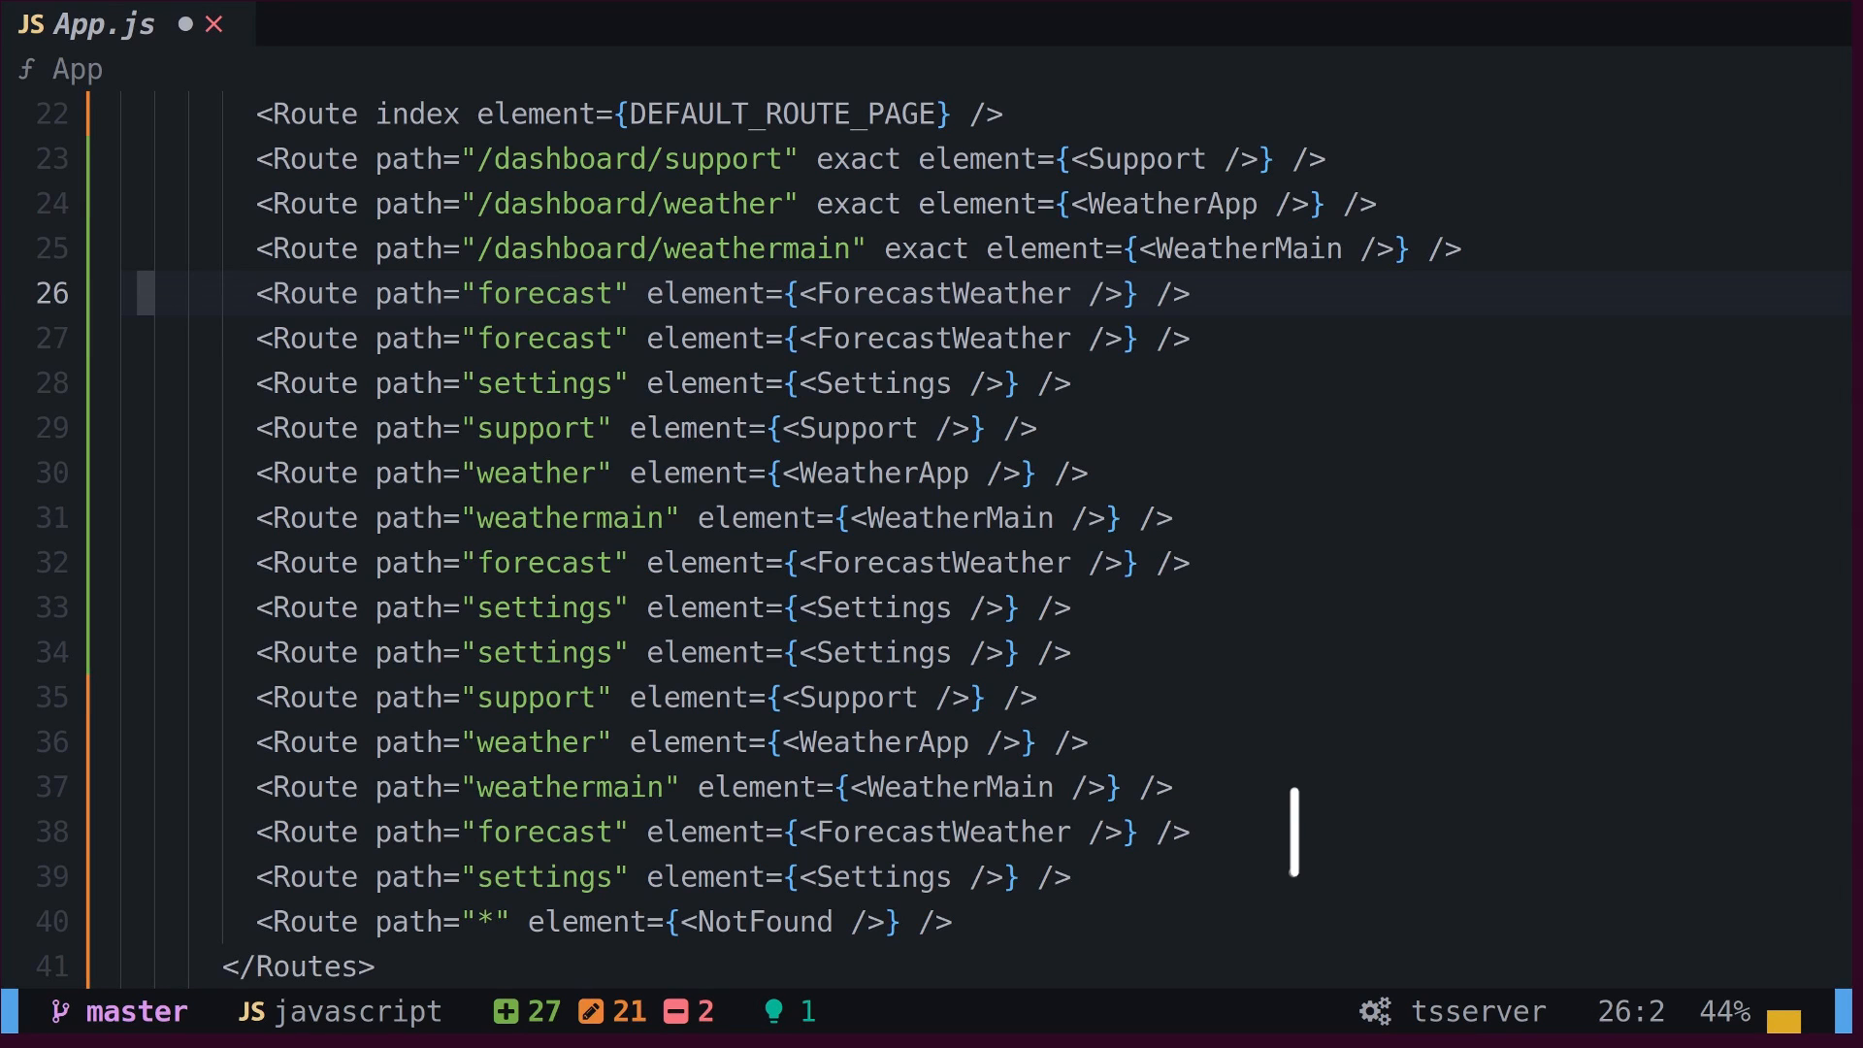
Step: Apply the macro to the remaining routes, including the catch-all, via :'<,'>normal @a
{"action": "left_click_drag", "start_coordinate": [1292, 308], "coordinate": [1292, 873]}
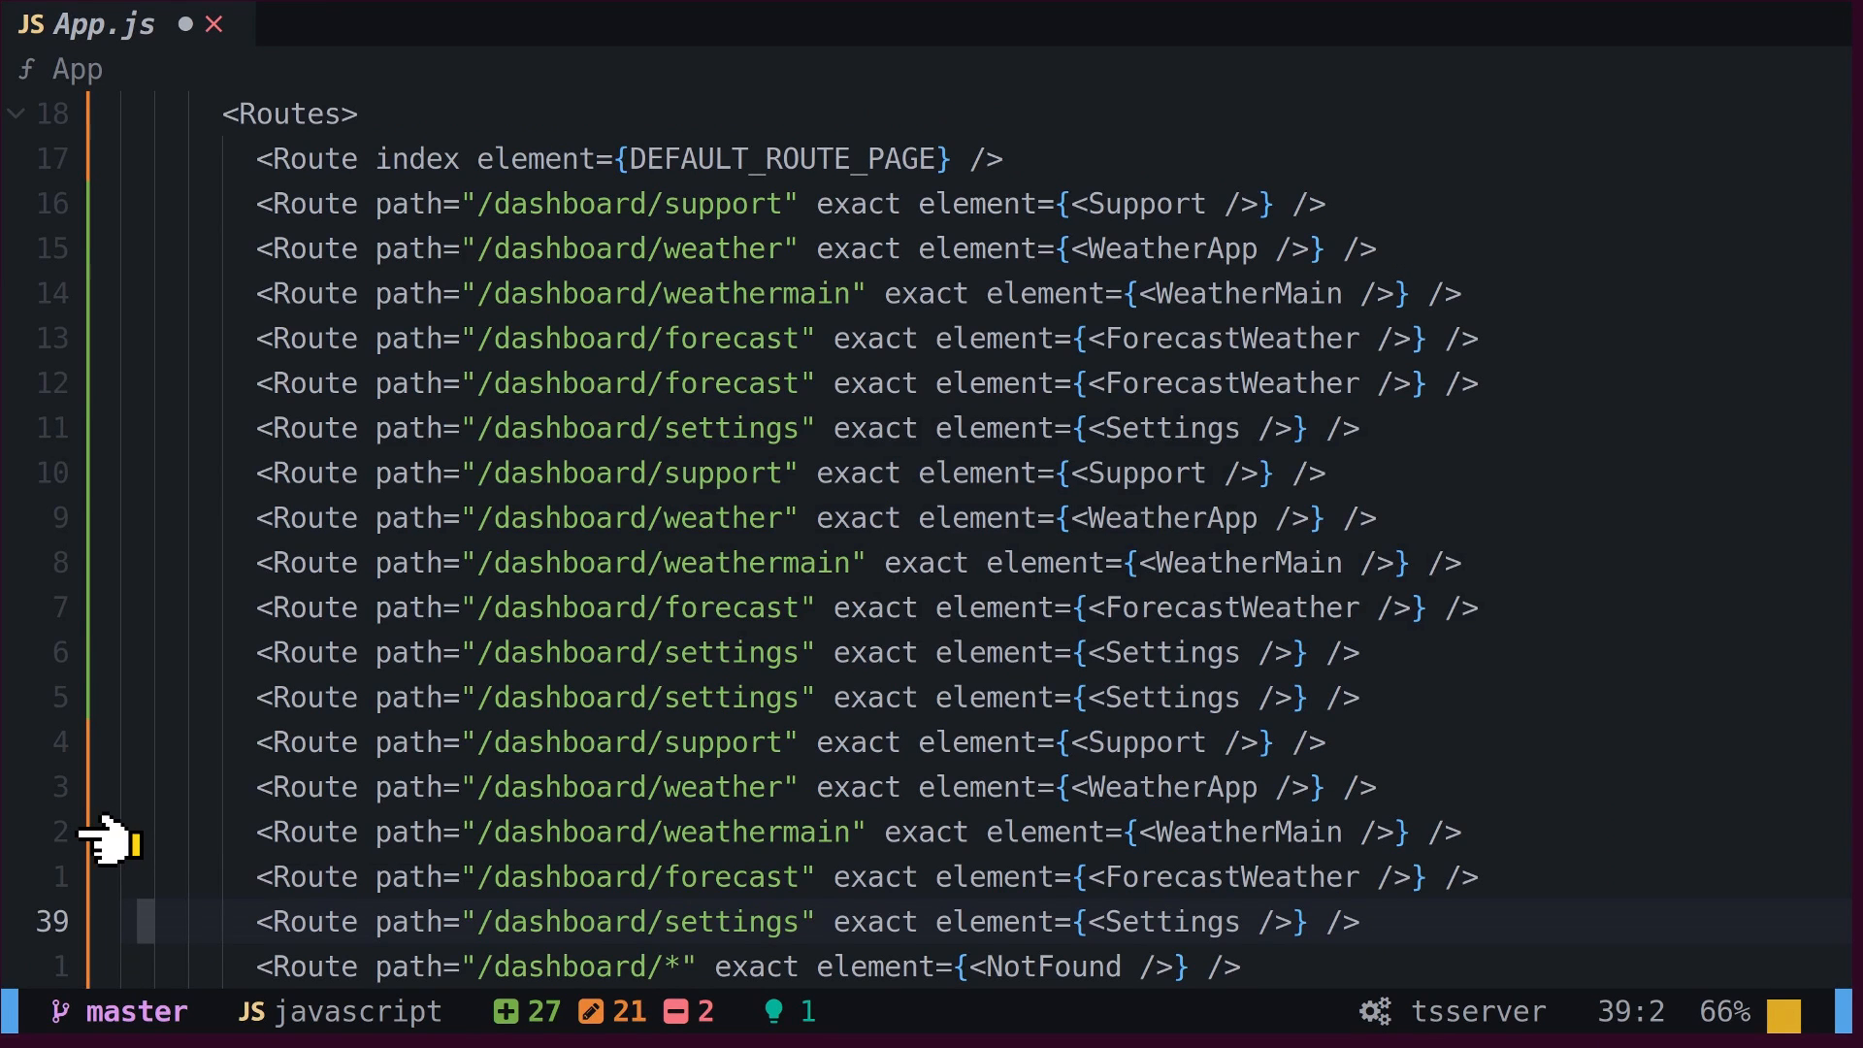
{"action": "mouse_move", "coordinate": [1052, 157]}
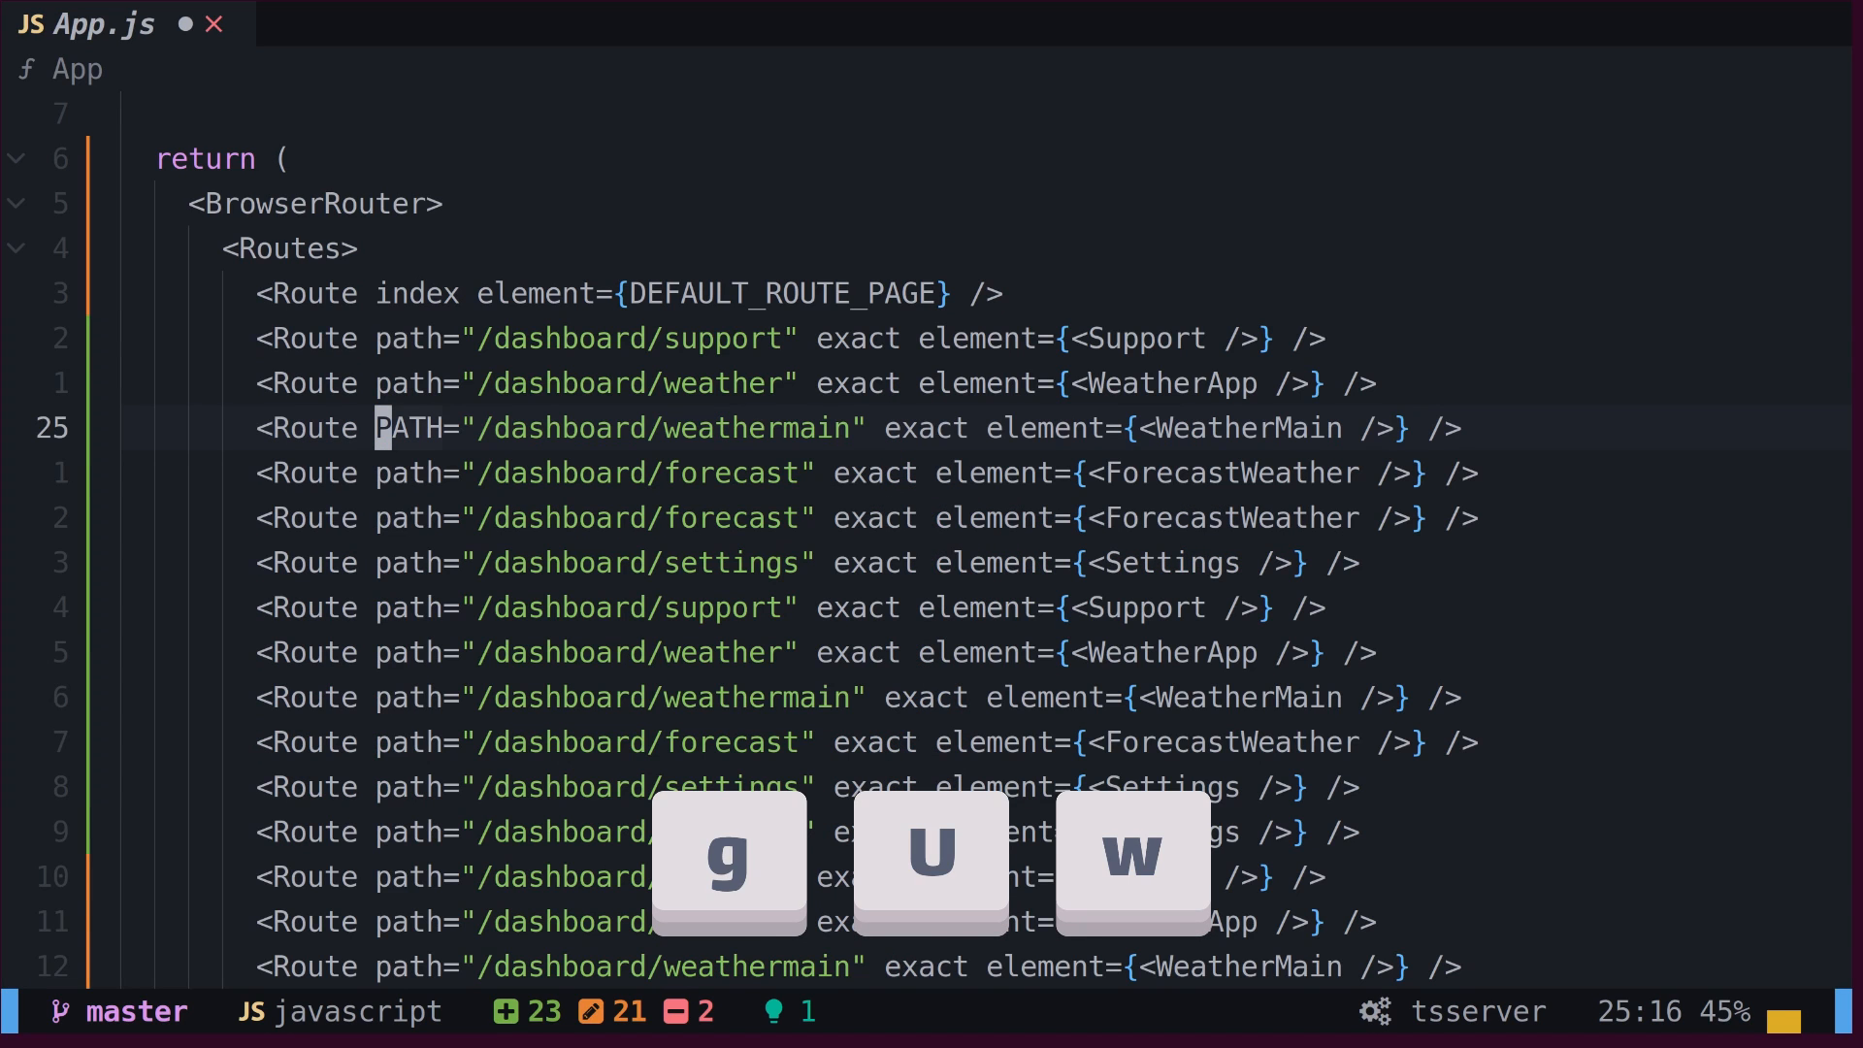
Step: Return the weathermain route's PATH attribute to lowercase path
{"action": "key", "text": "u"}
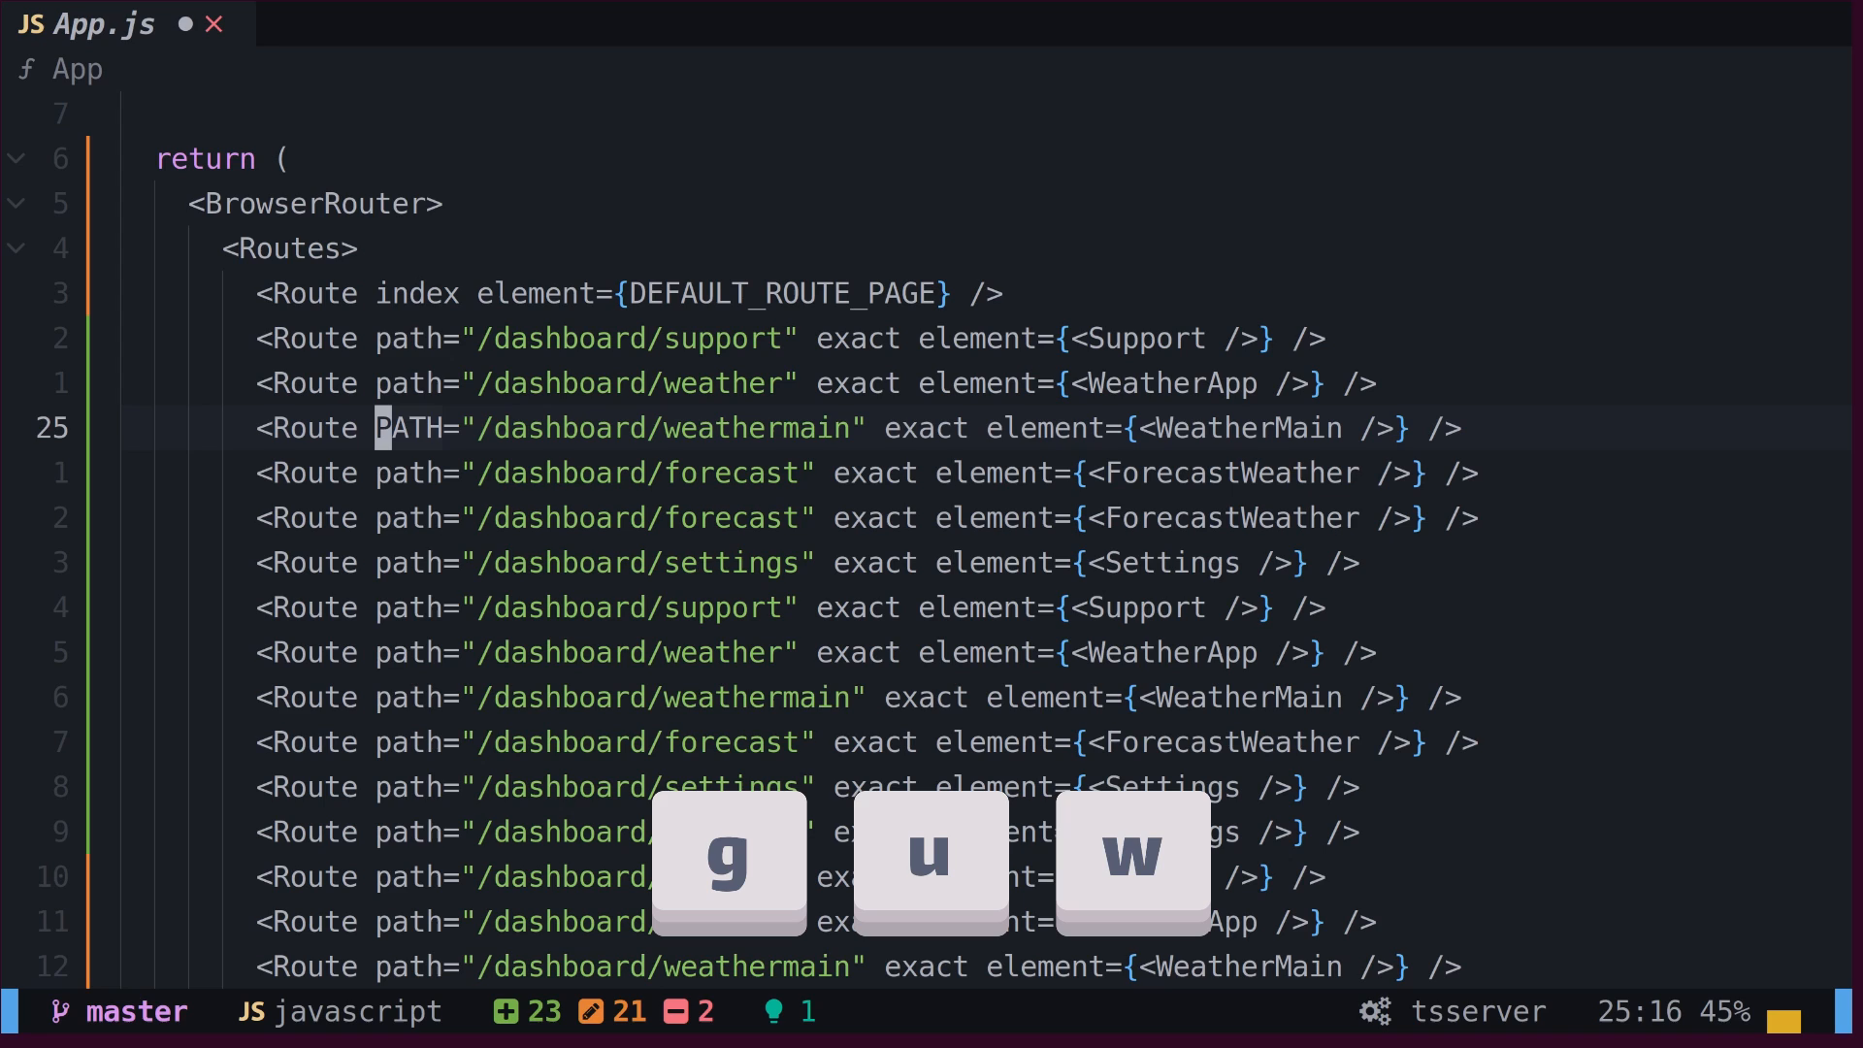
{"action": "type", "text": "path"}
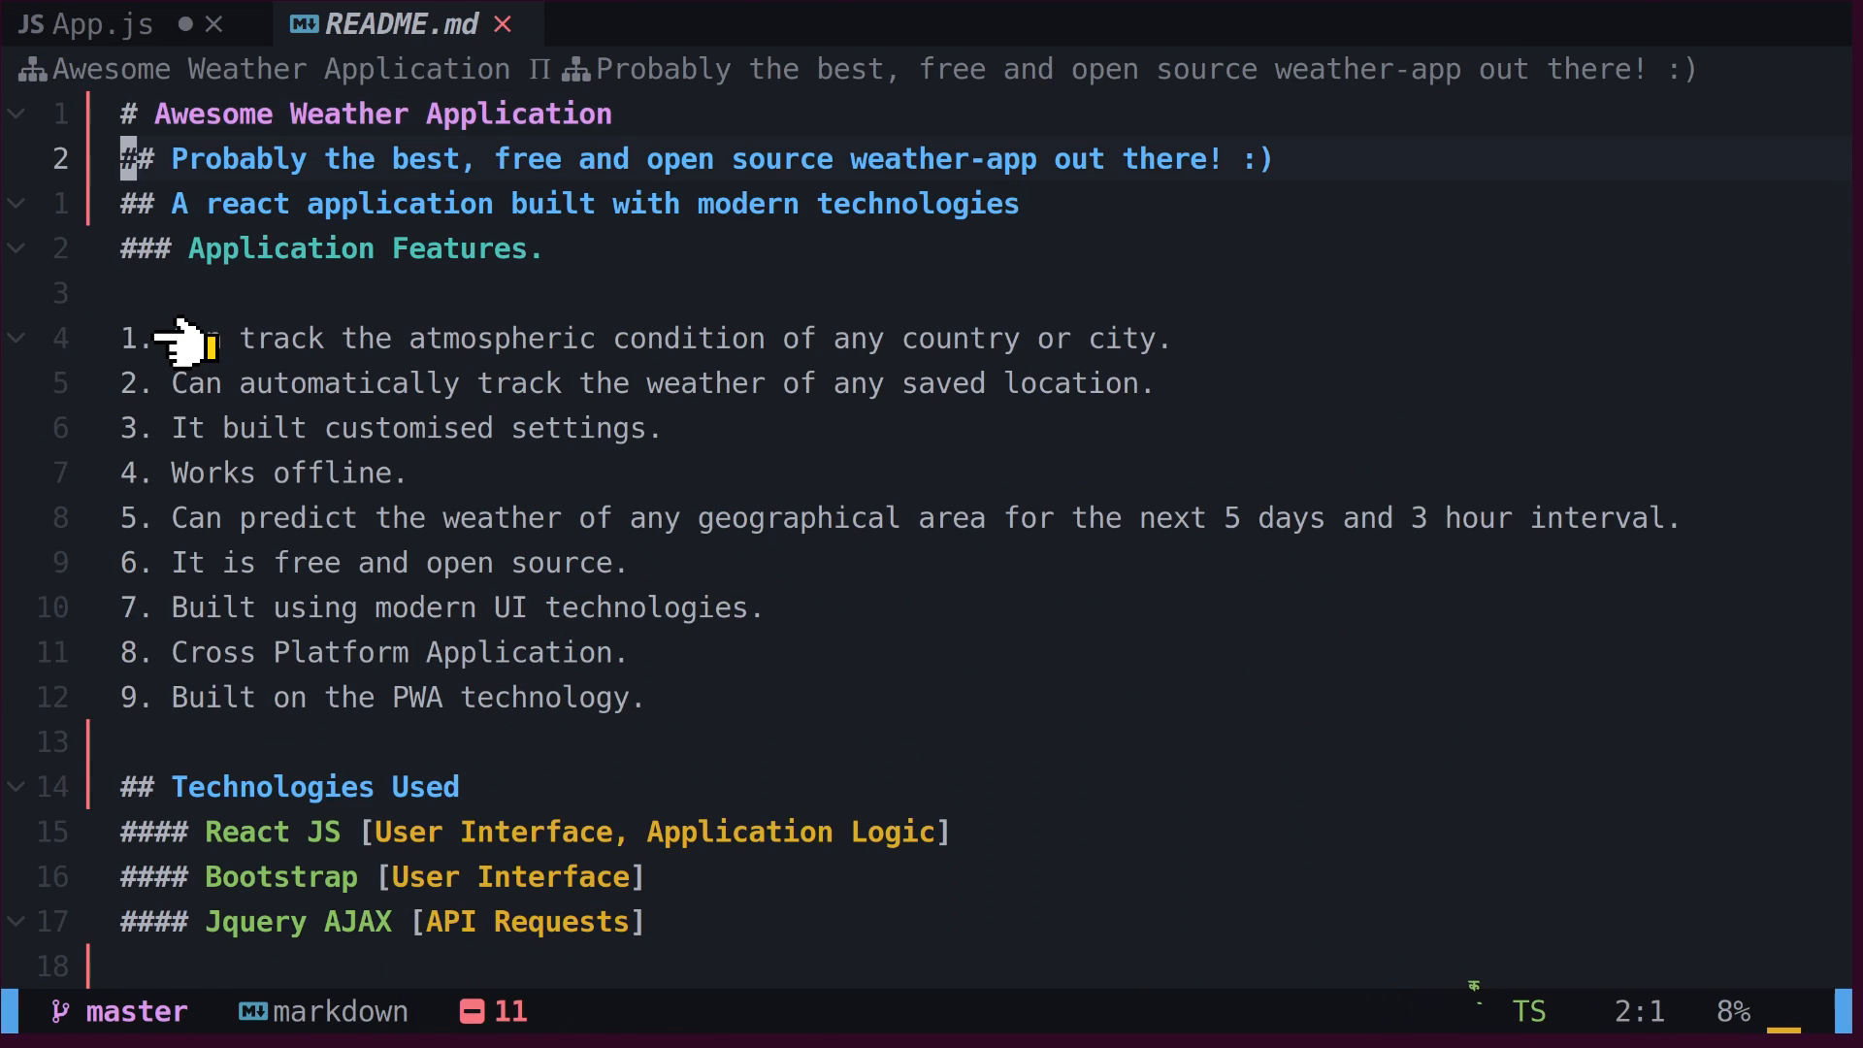
Step: Sort README.md's lines, then reverse them with :sort!
{"action": "key", "text": "ctrl+a"}
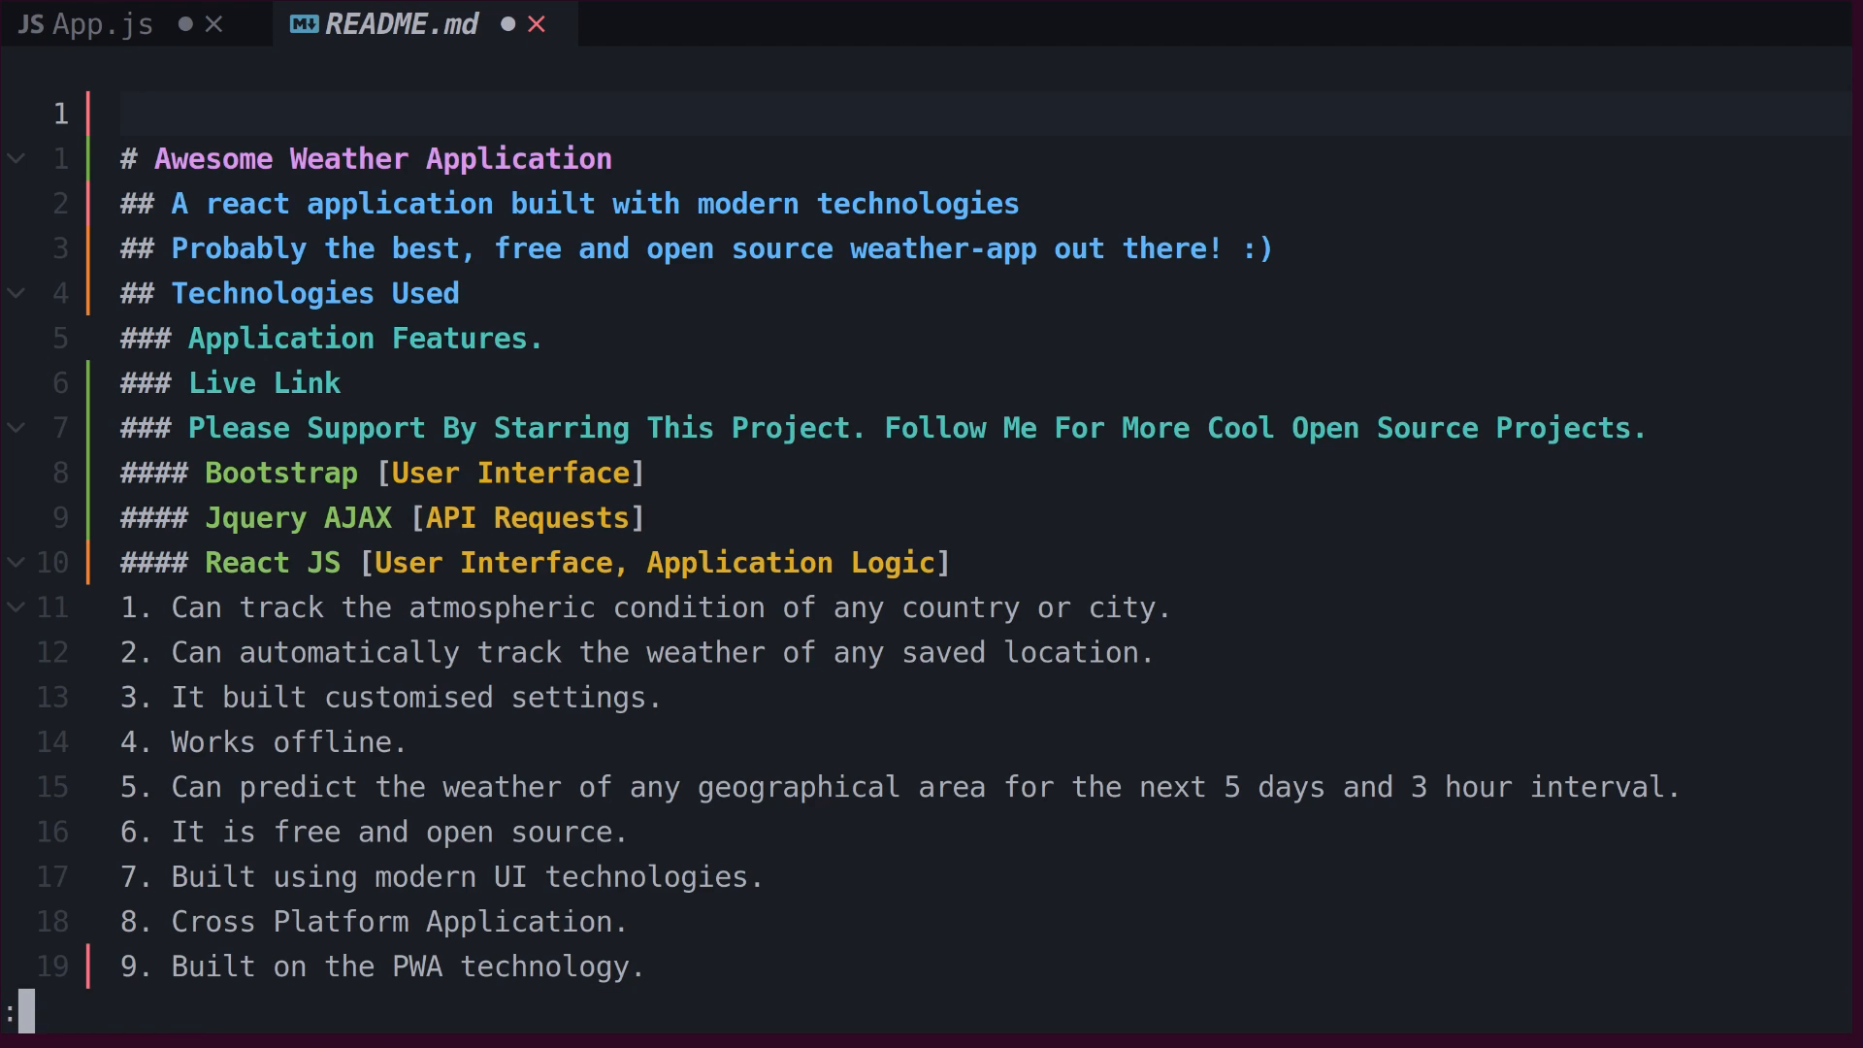
{"action": "type", "text": "sort!"}
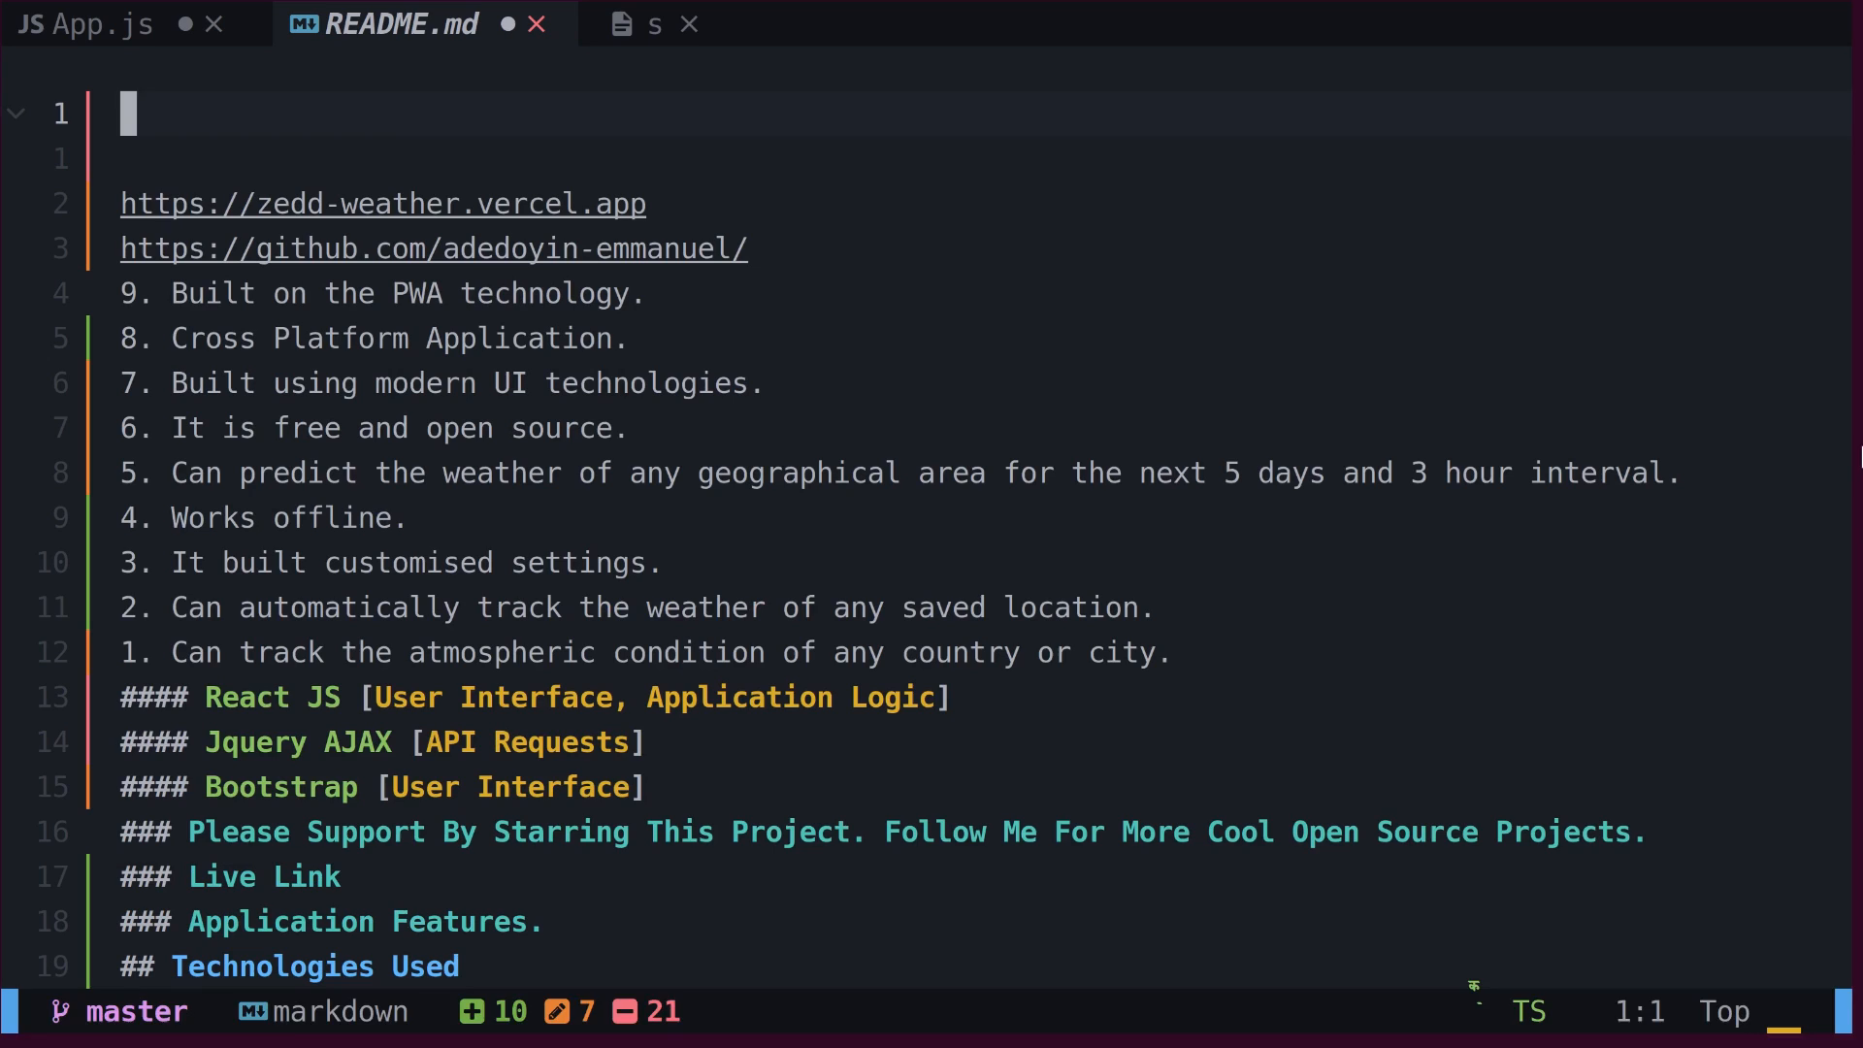
Step: Read a /tmp file and the !ls directory listing into the top of README.md
{"action": "type", "text": ":read /tm"}
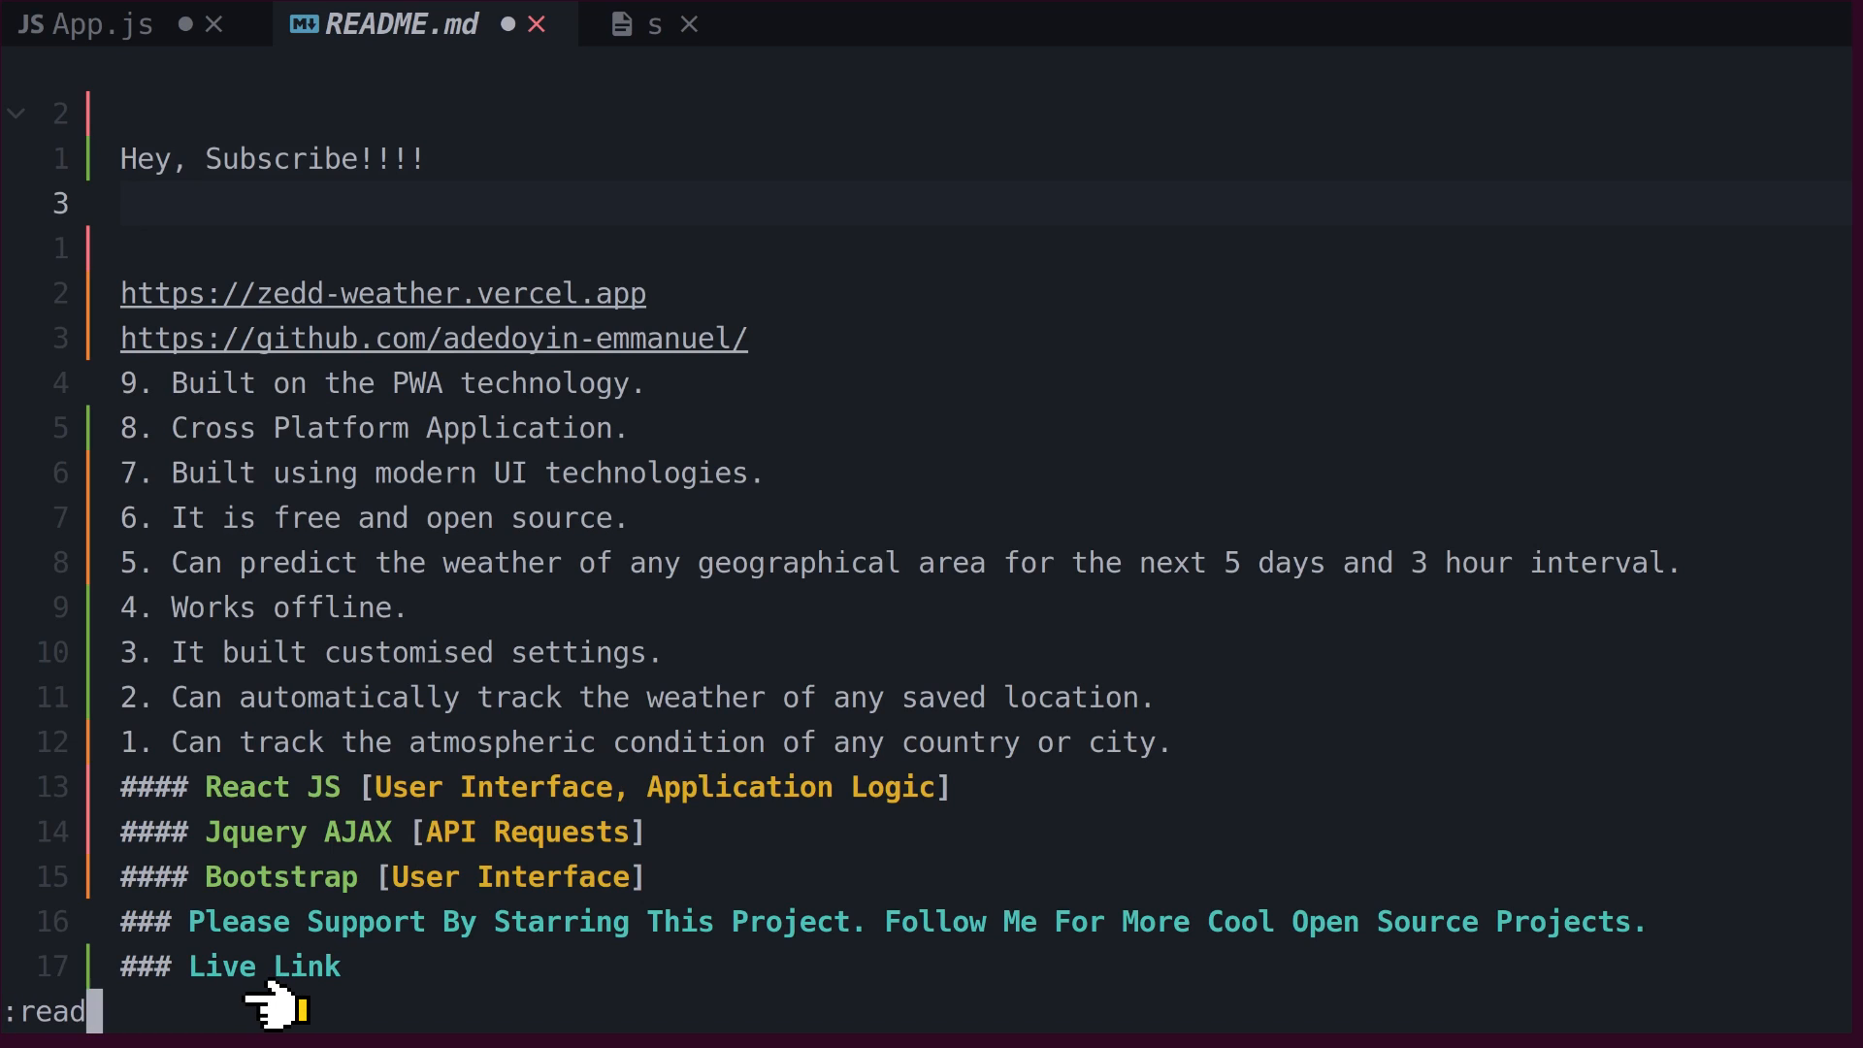
{"action": "type", "text": "!ls"}
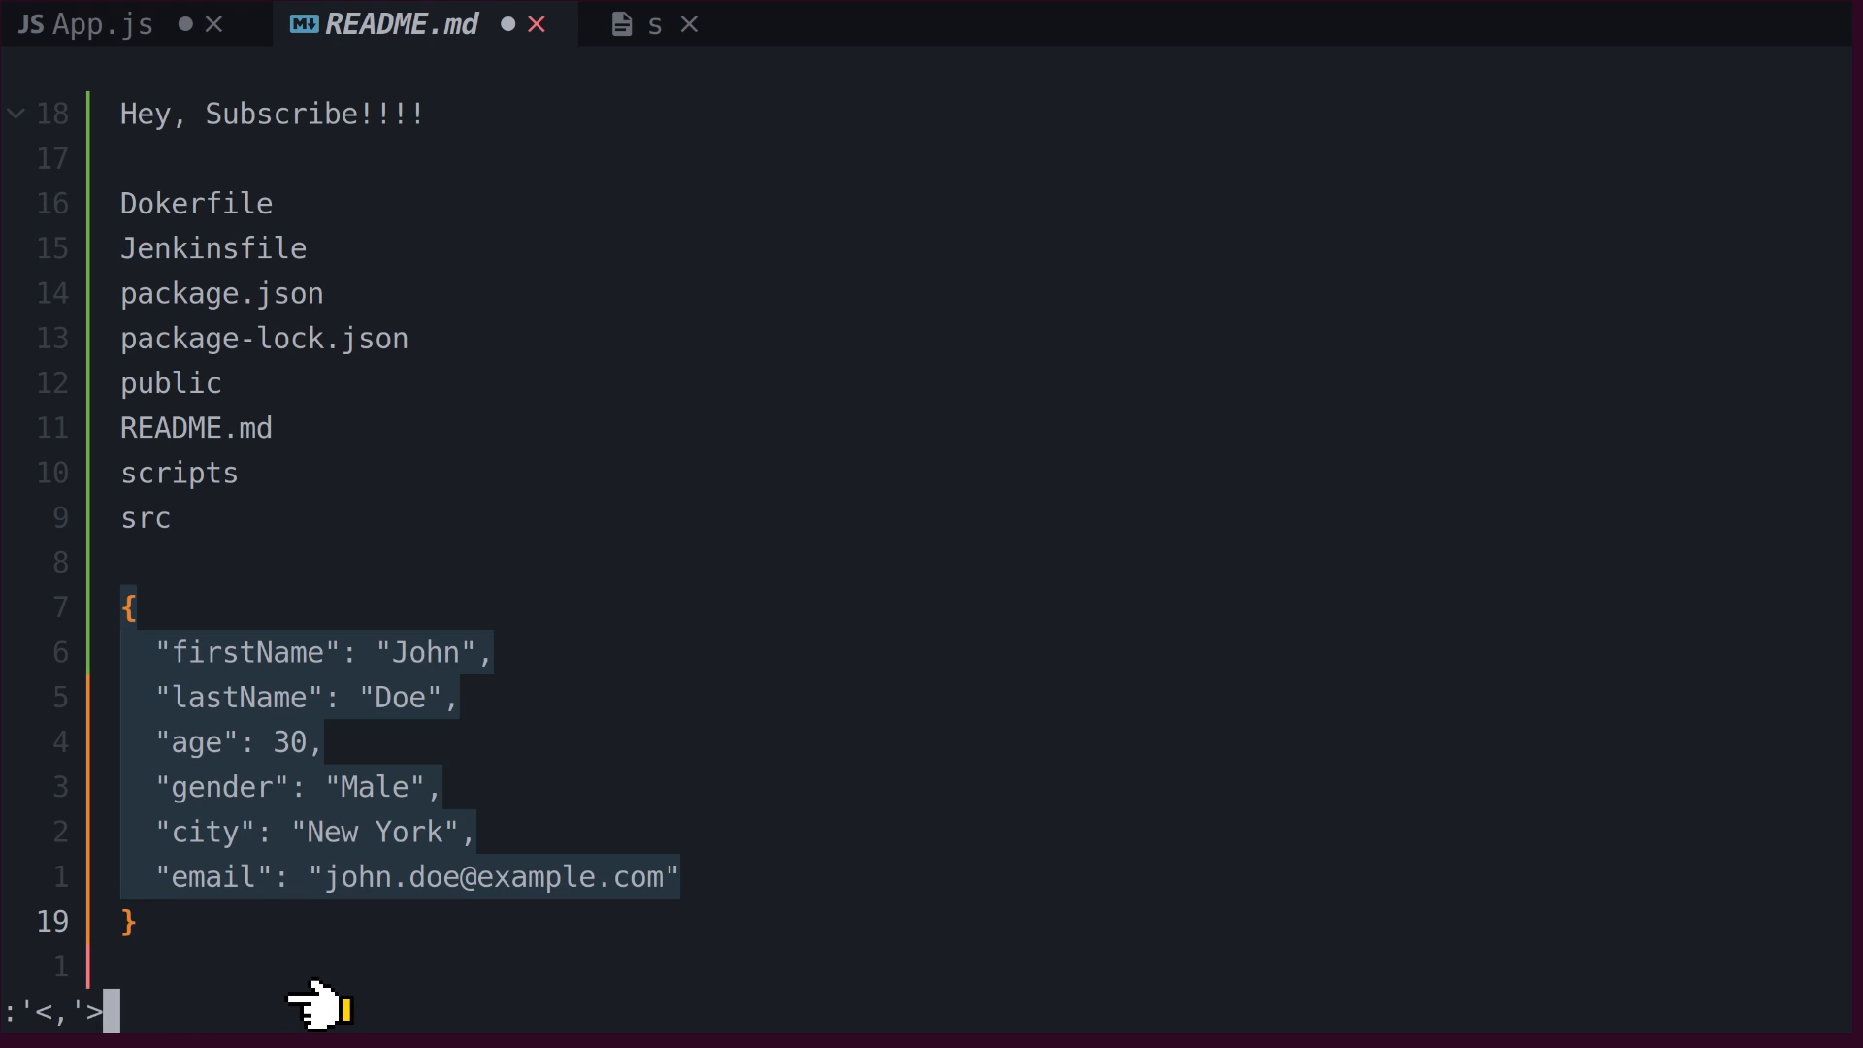
Step: Filter the selected JSON block through jq .city, leaving "New York"
{"action": "type", "text": "!jq .city"}
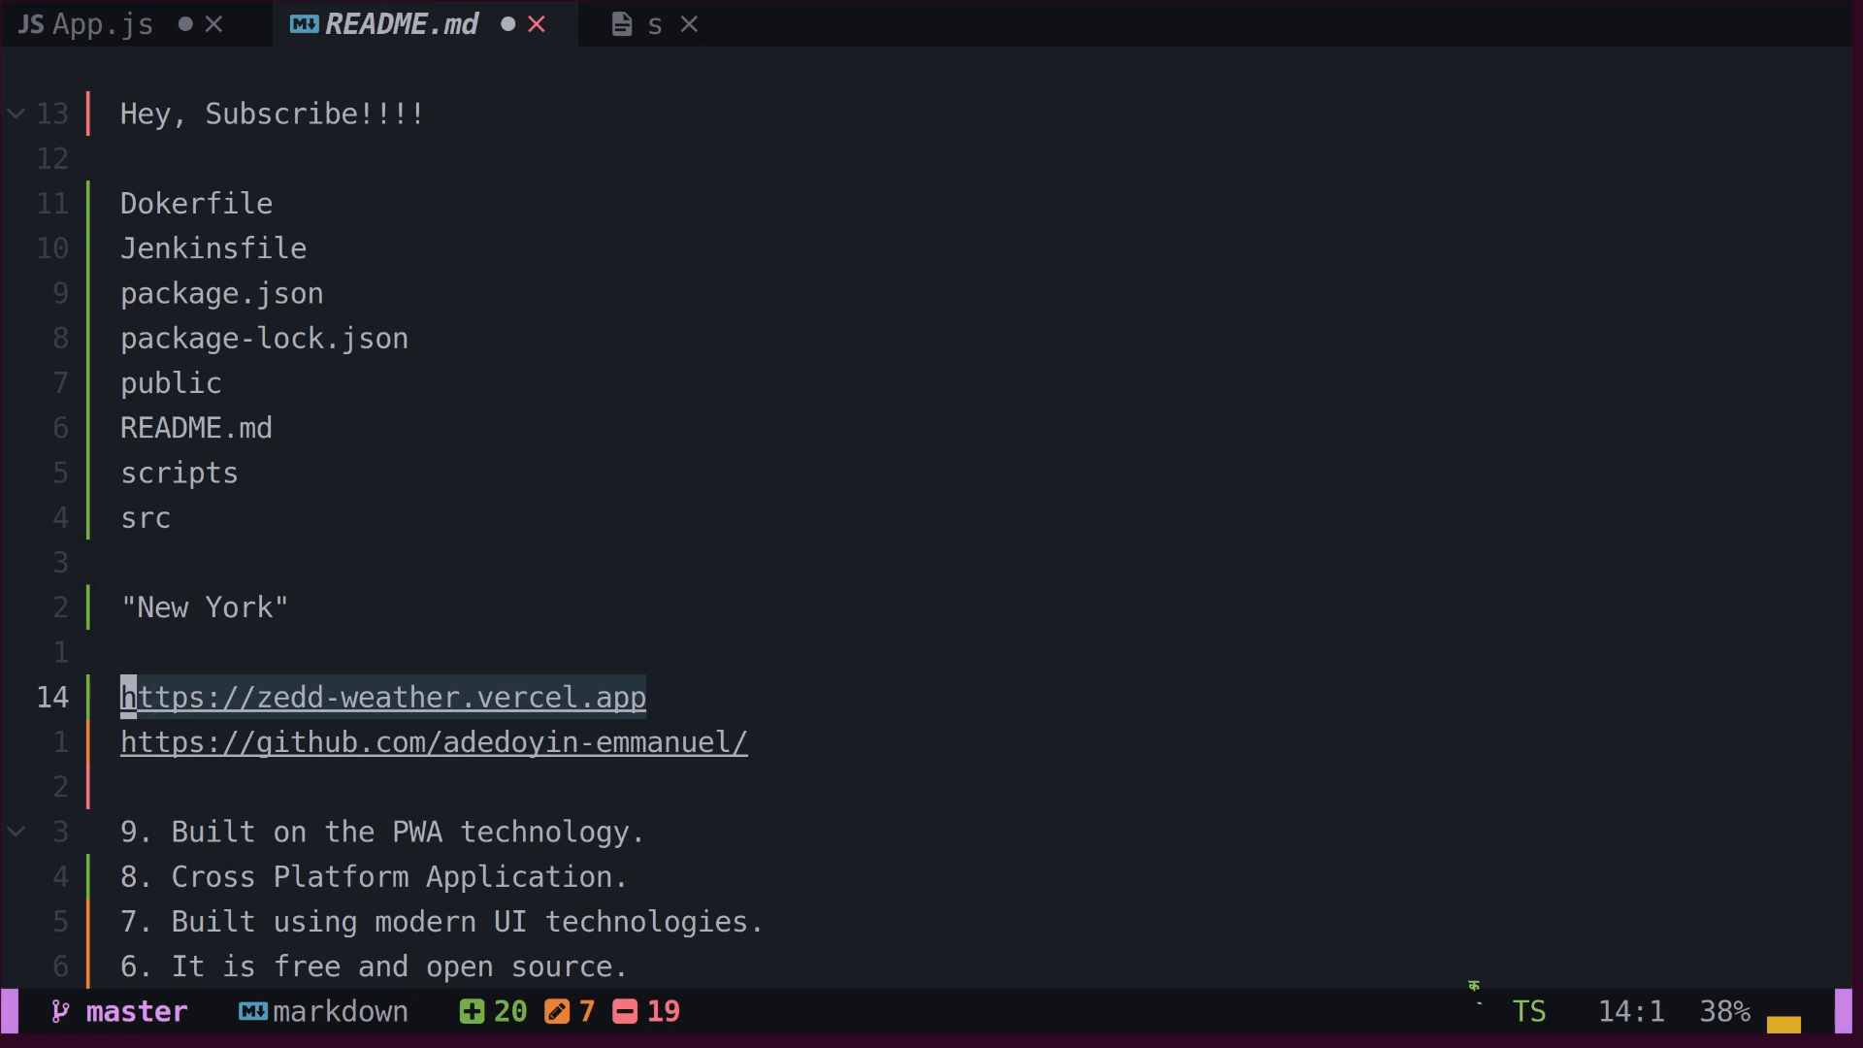
Step: Substitute https with http on both selected link lines via :'<,'>s/https/http/g
{"action": "type", "text": ":'<,'>s/"}
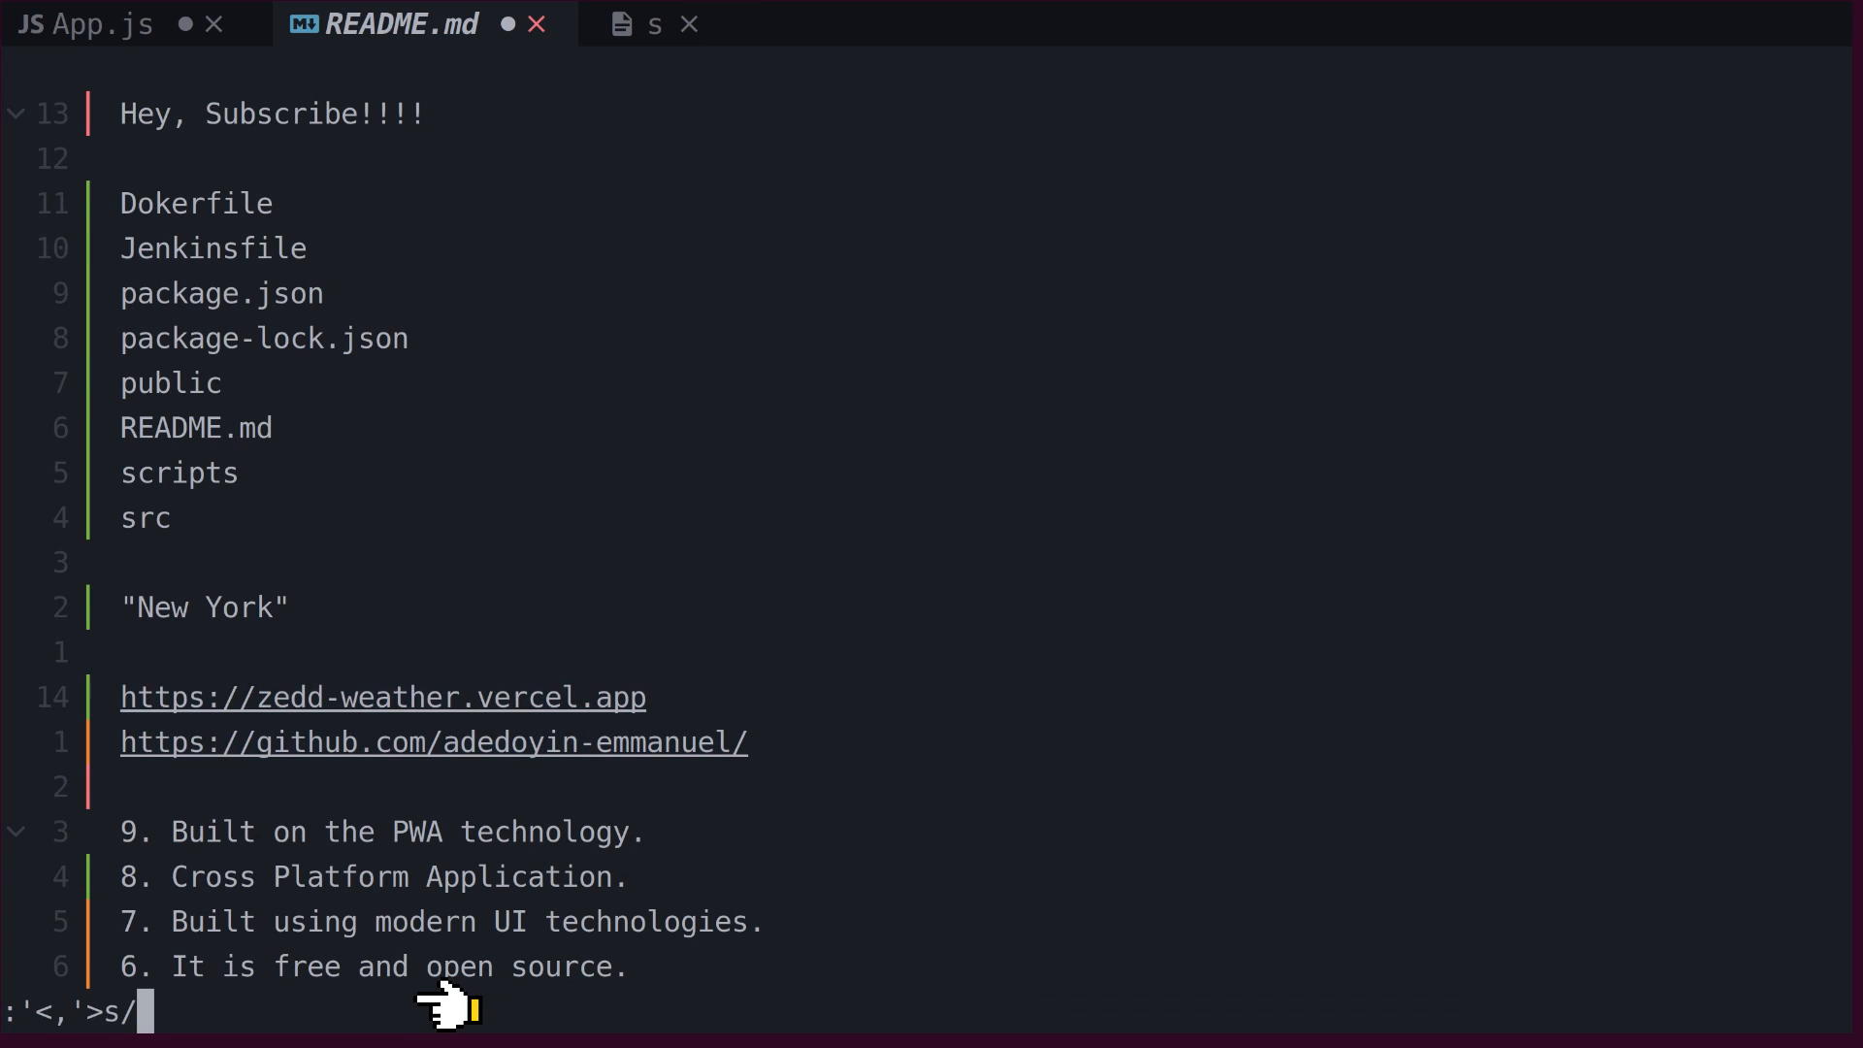
{"action": "type", "text": "https/"}
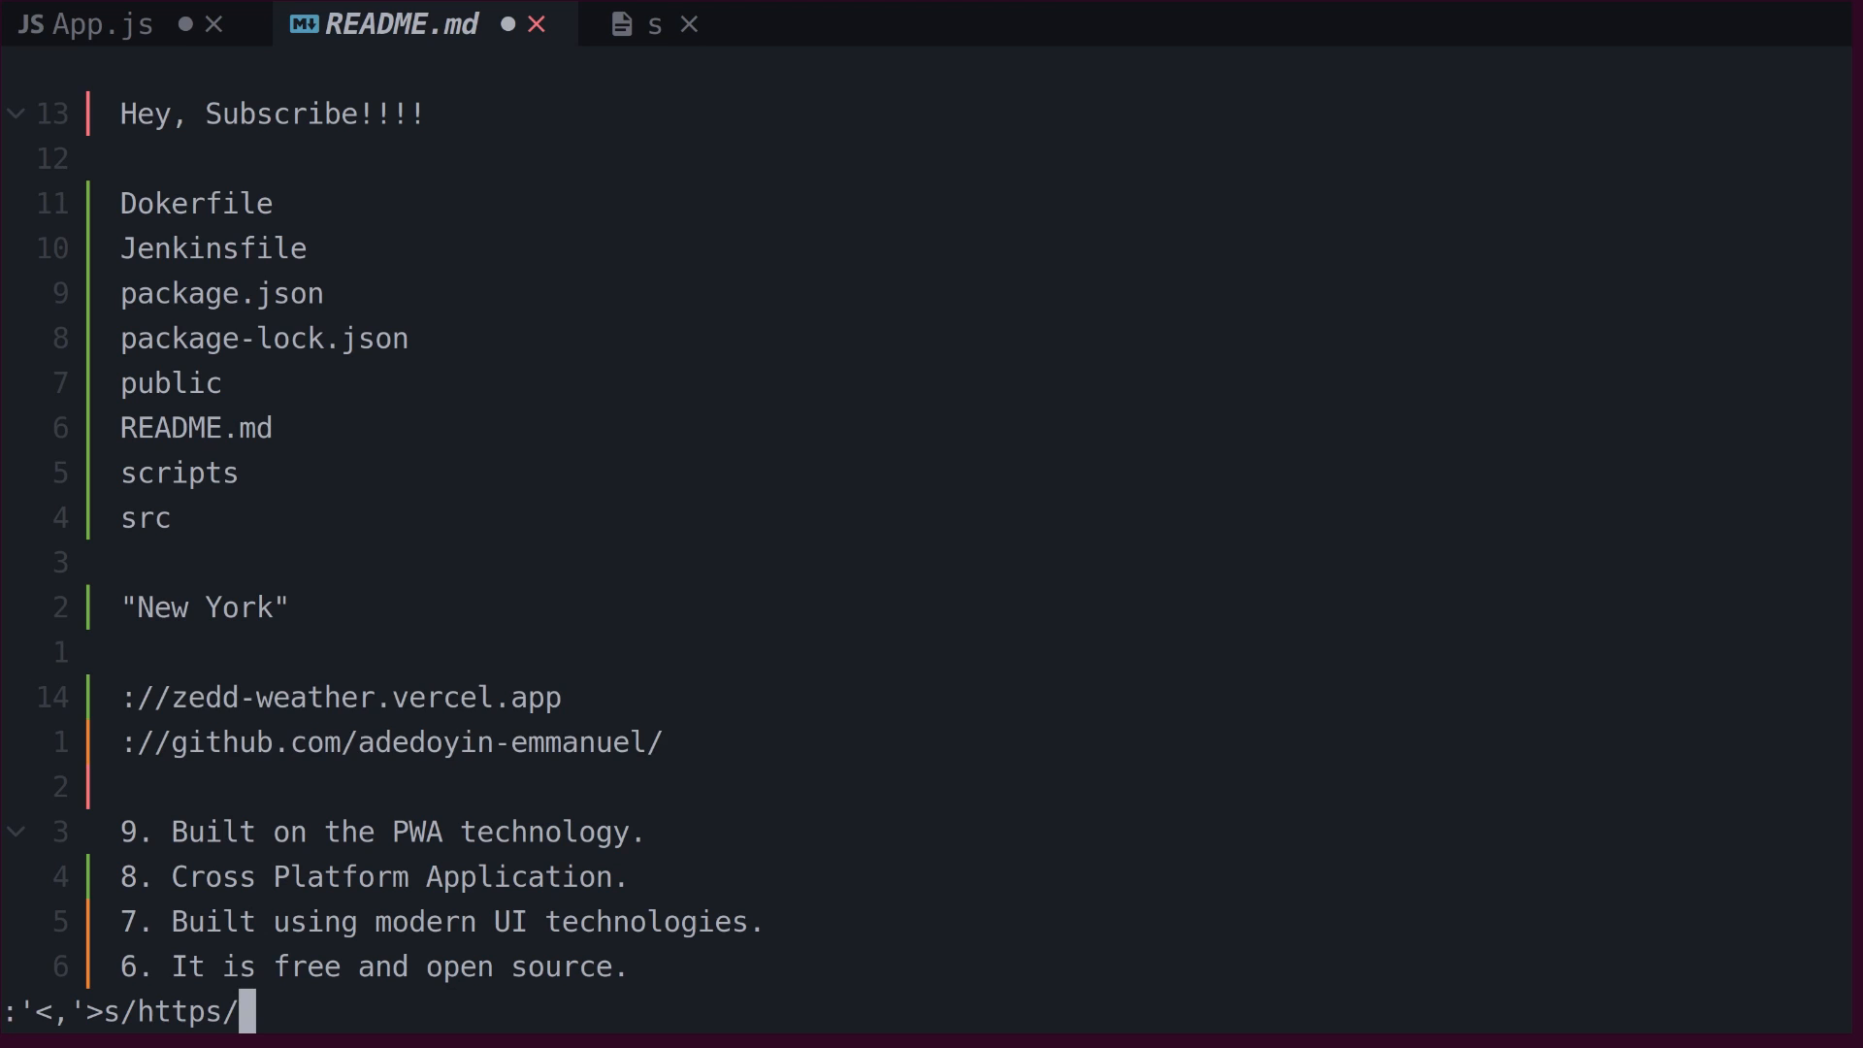
{"action": "type", "text": "http/"}
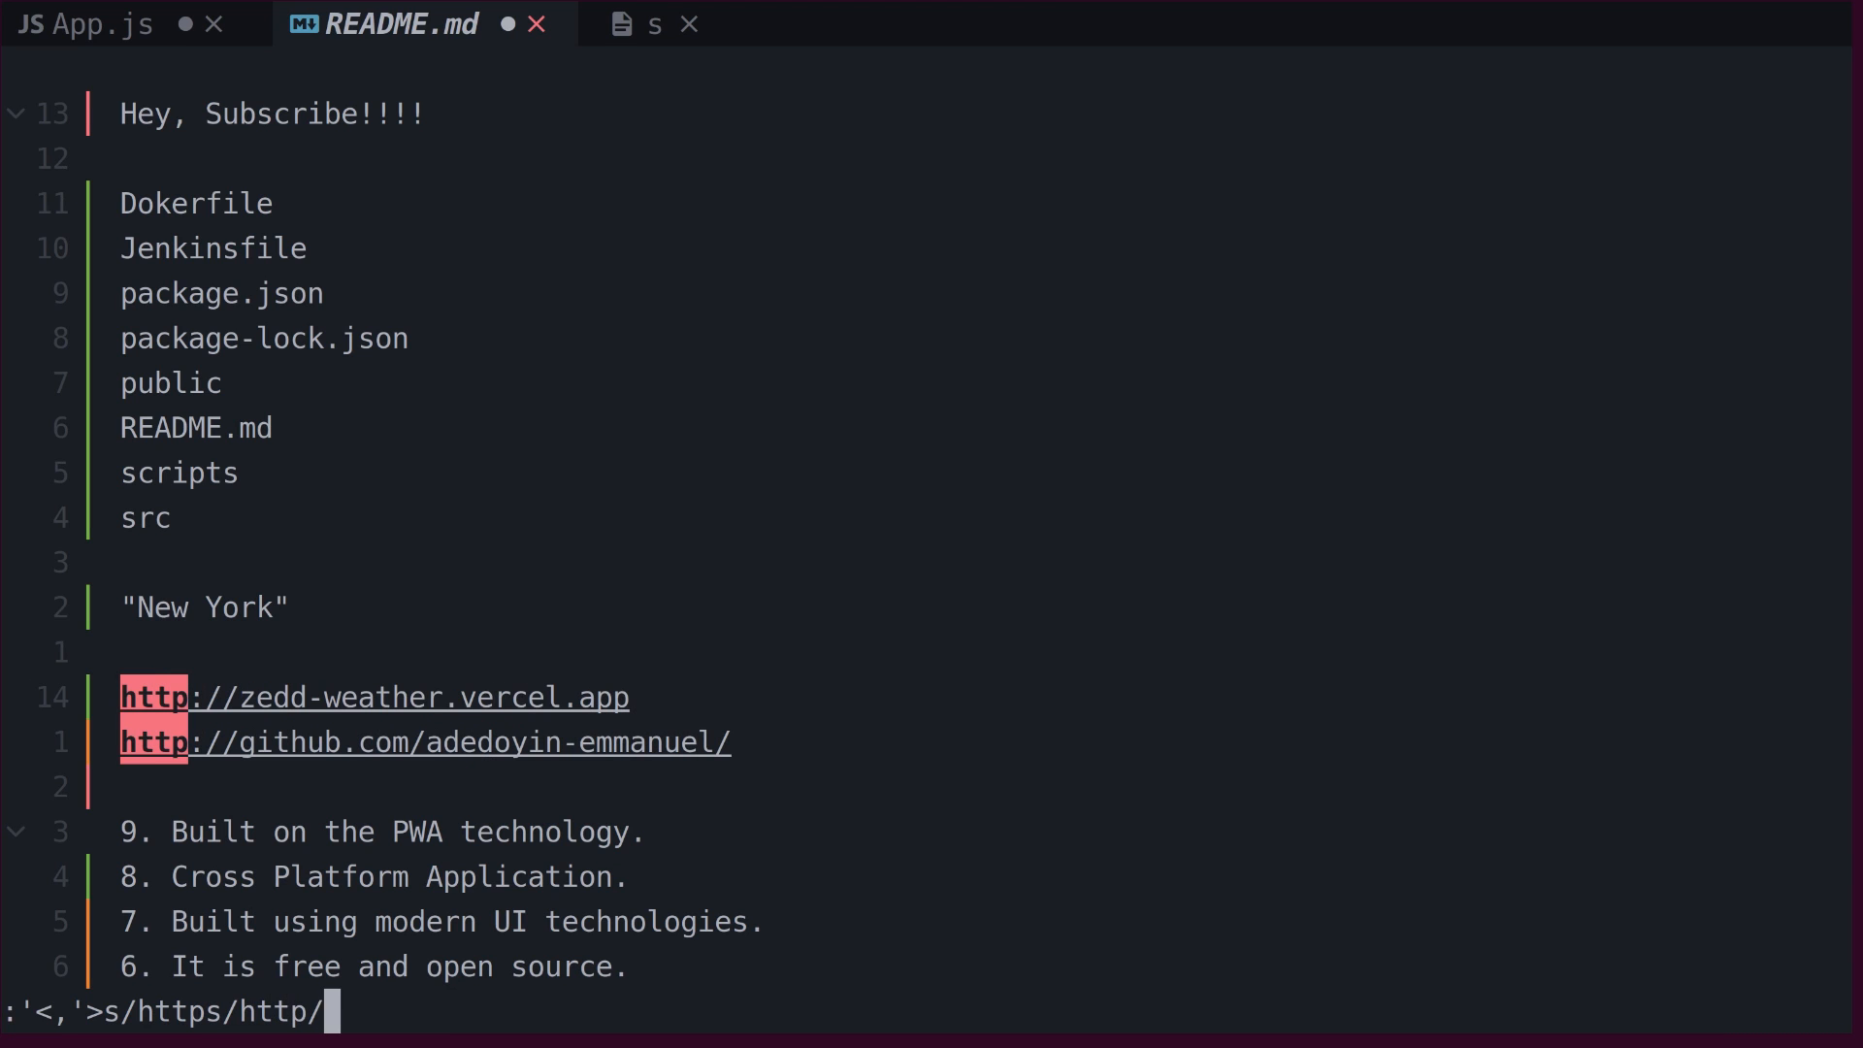
{"action": "type", "text": "g"}
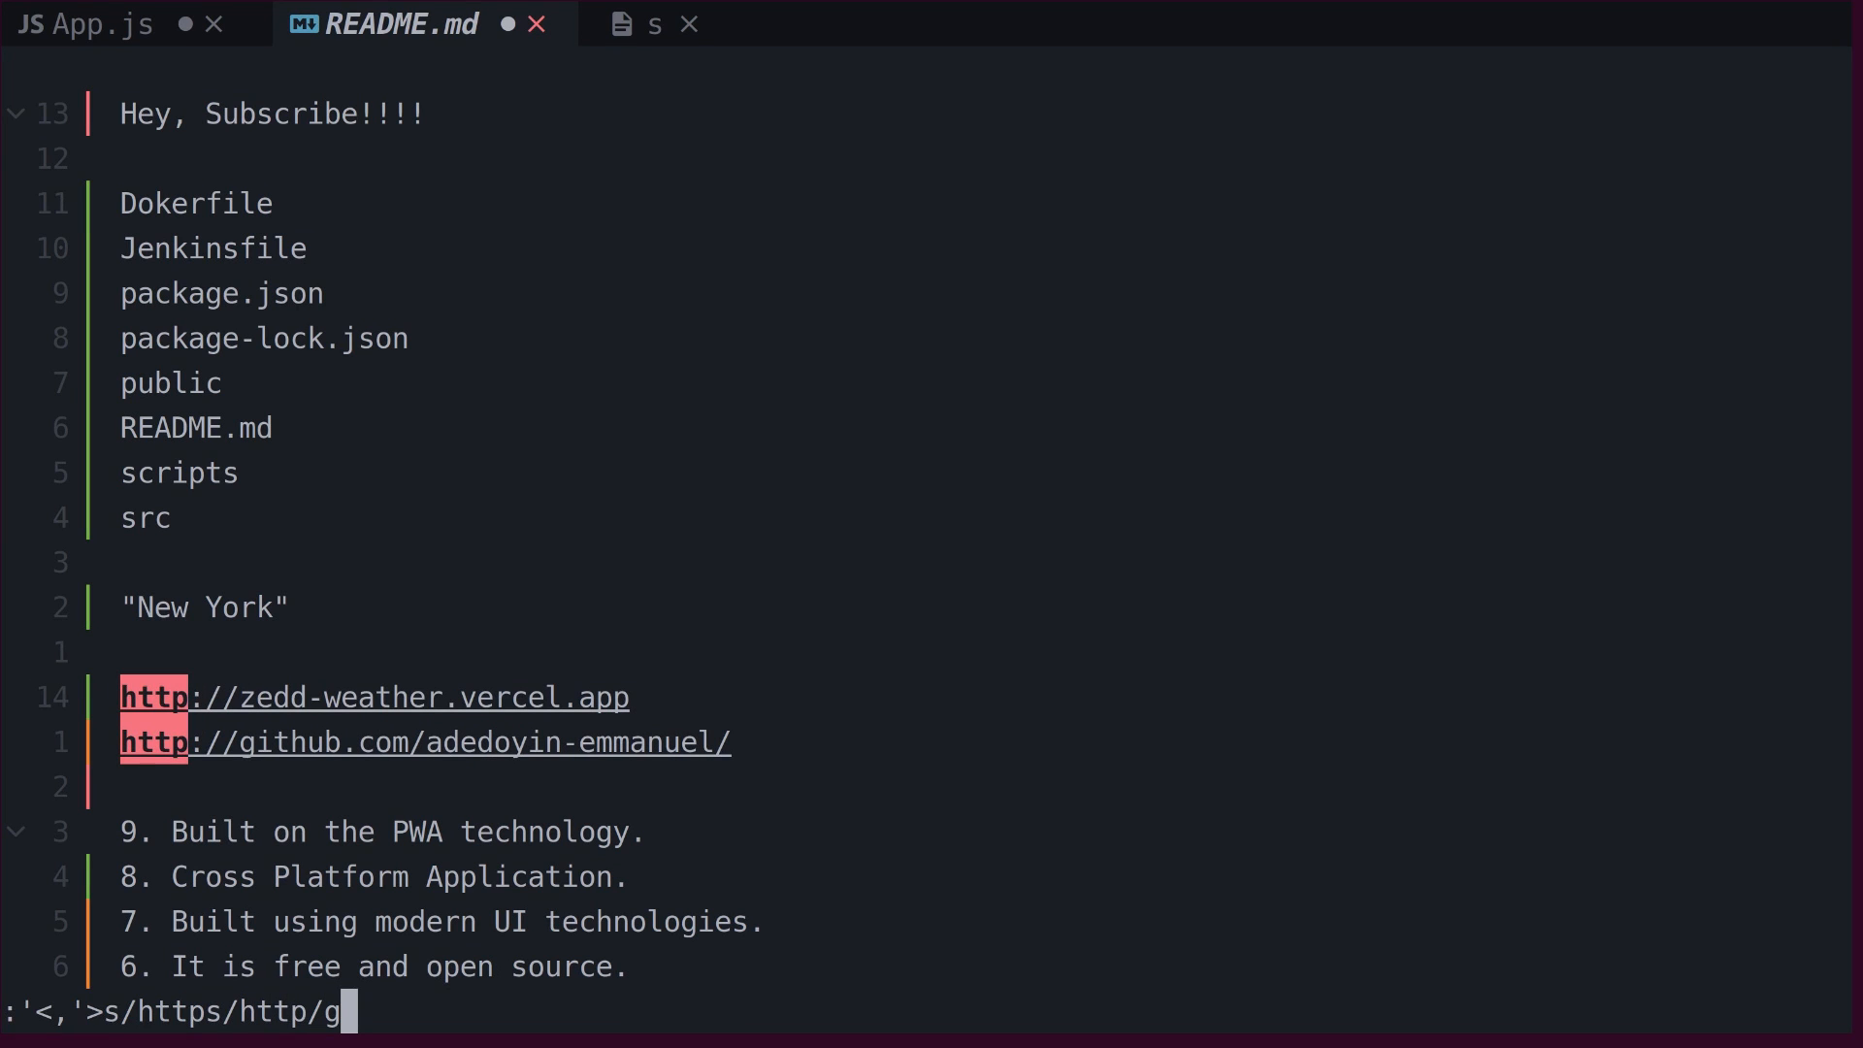
{"action": "key", "text": "Return"}
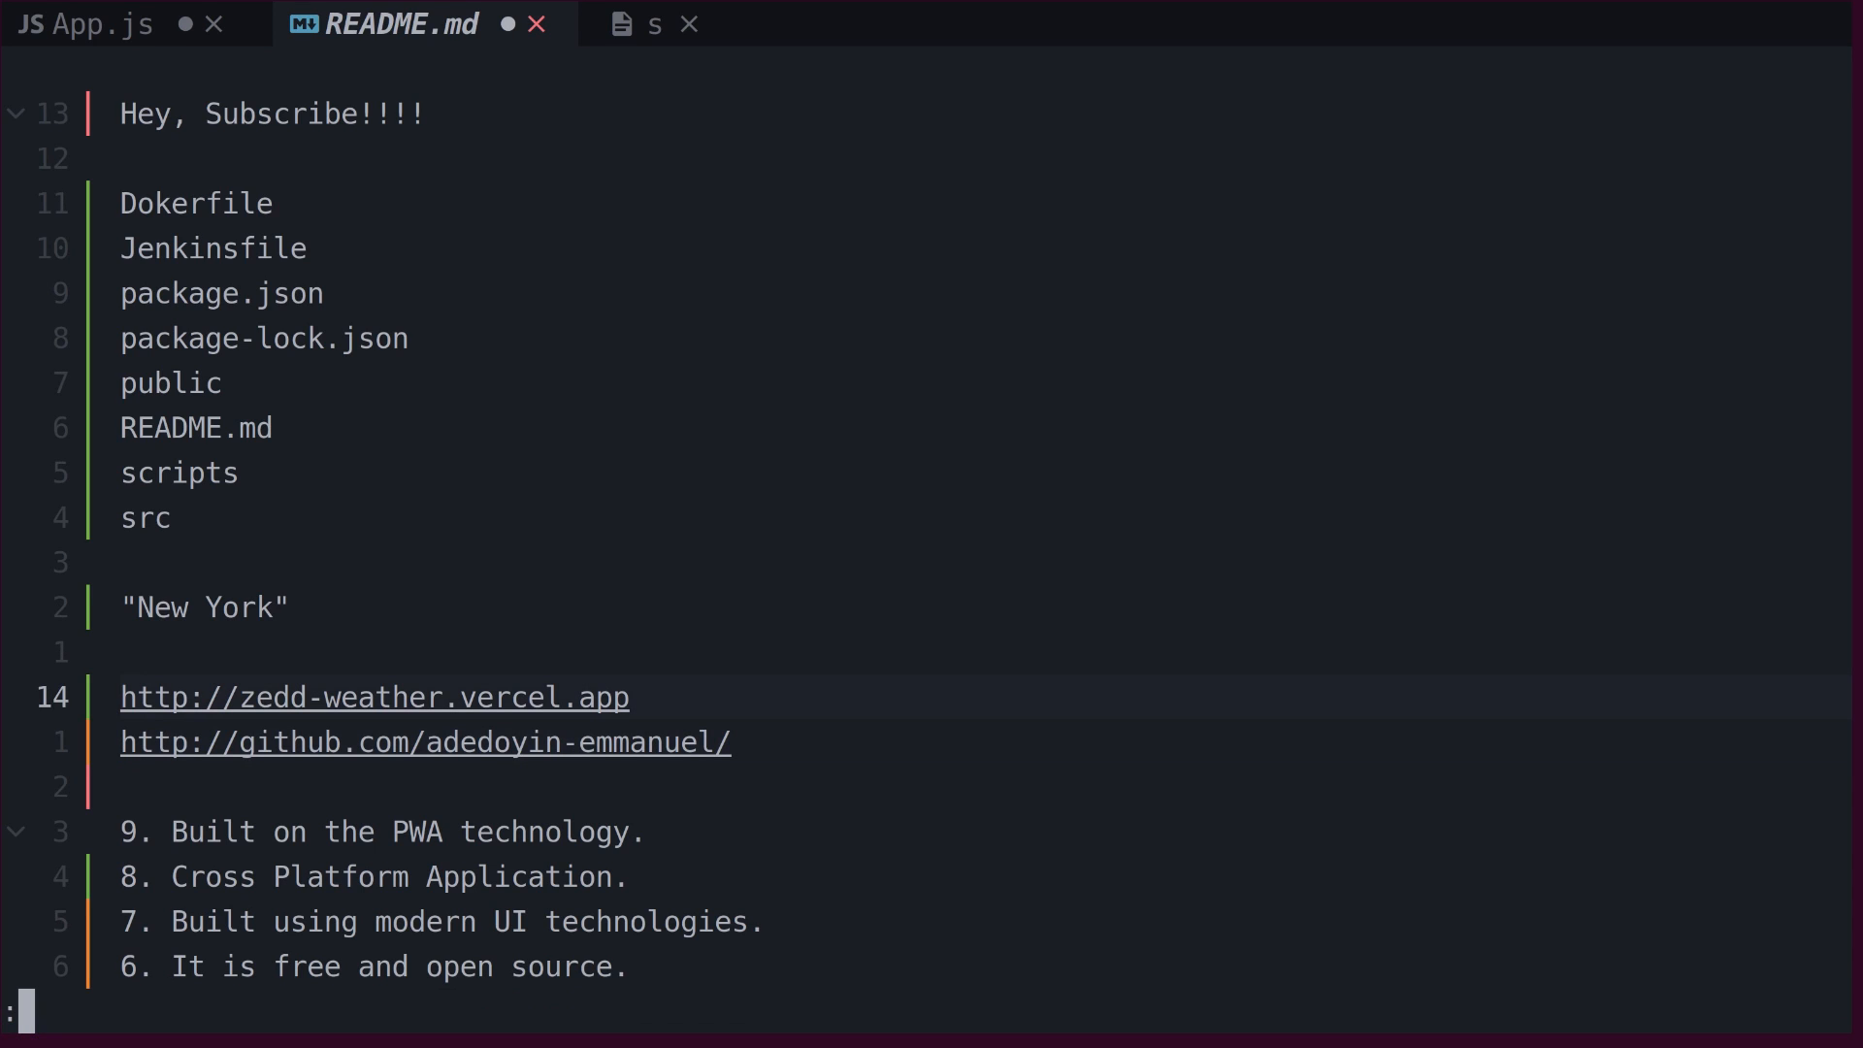
{"action": "mouse_move", "coordinate": [326, 1007]}
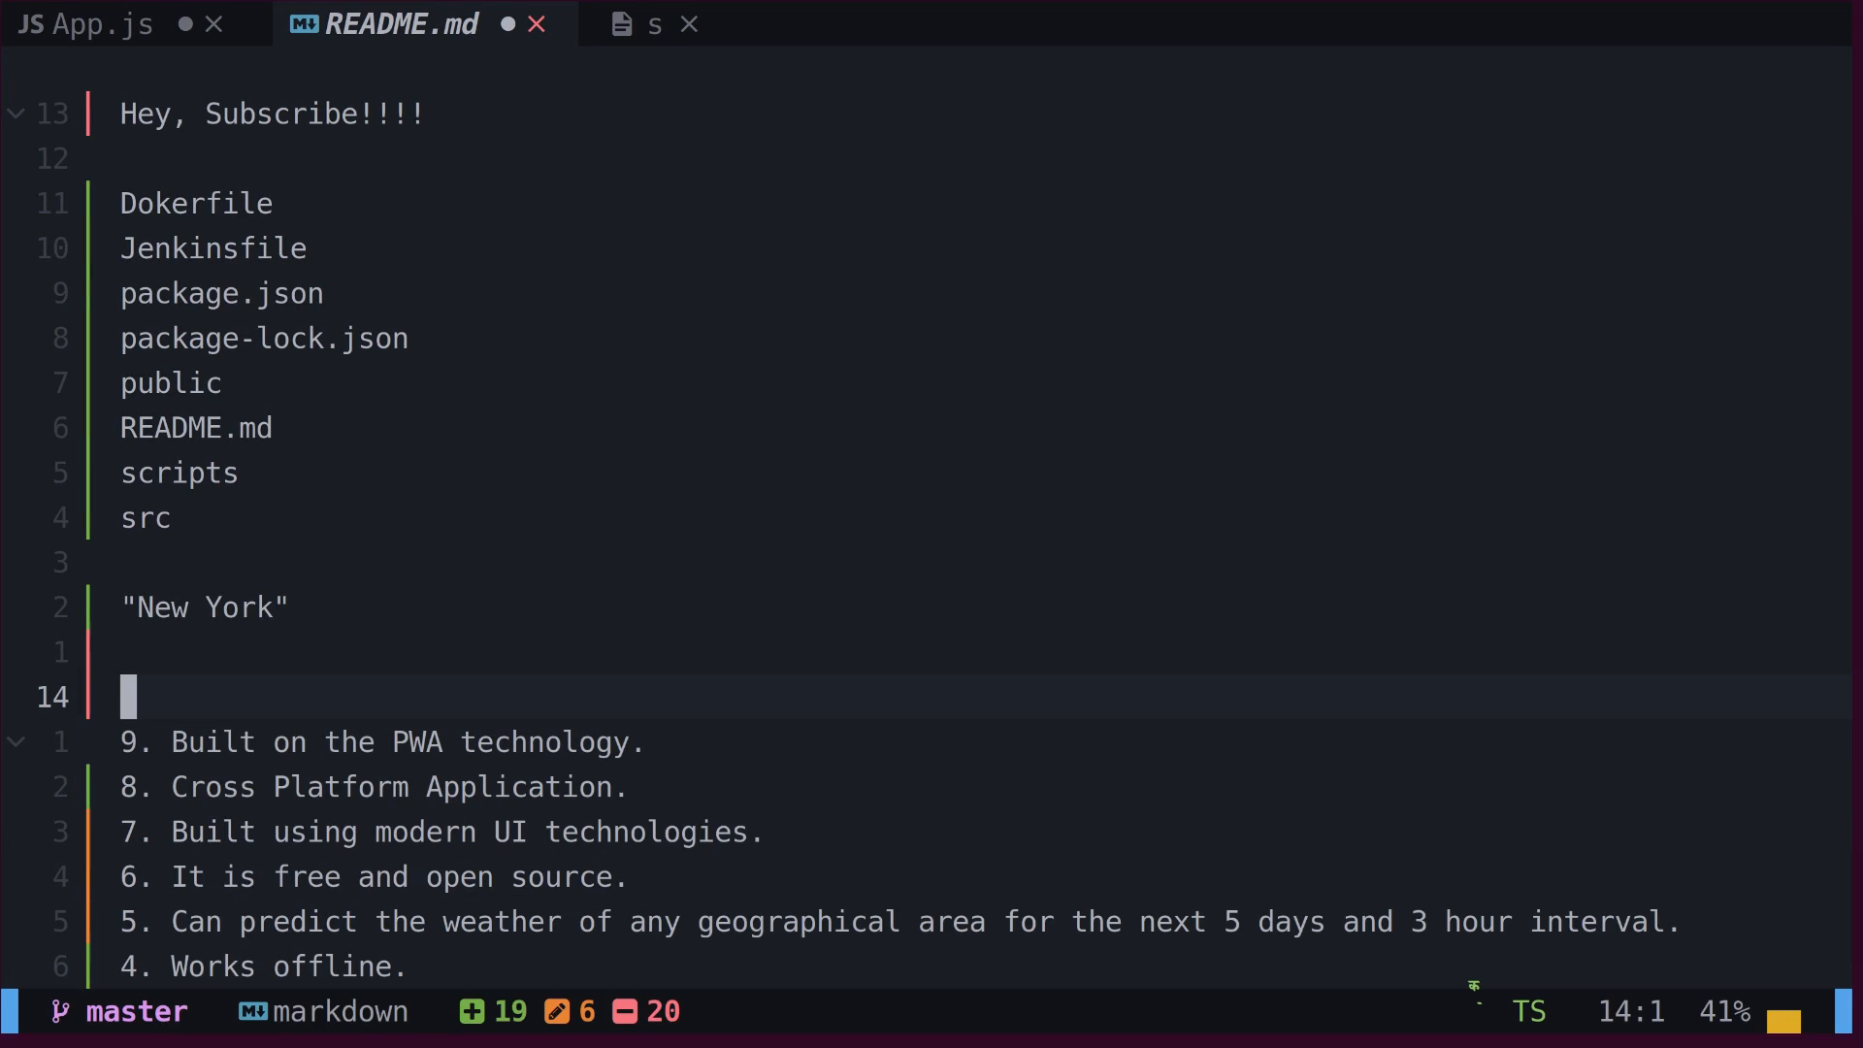
{"action": "type", "text": "http://zedd-weather.vercel.app"}
{"action": "type", "text": "%s/\\("}
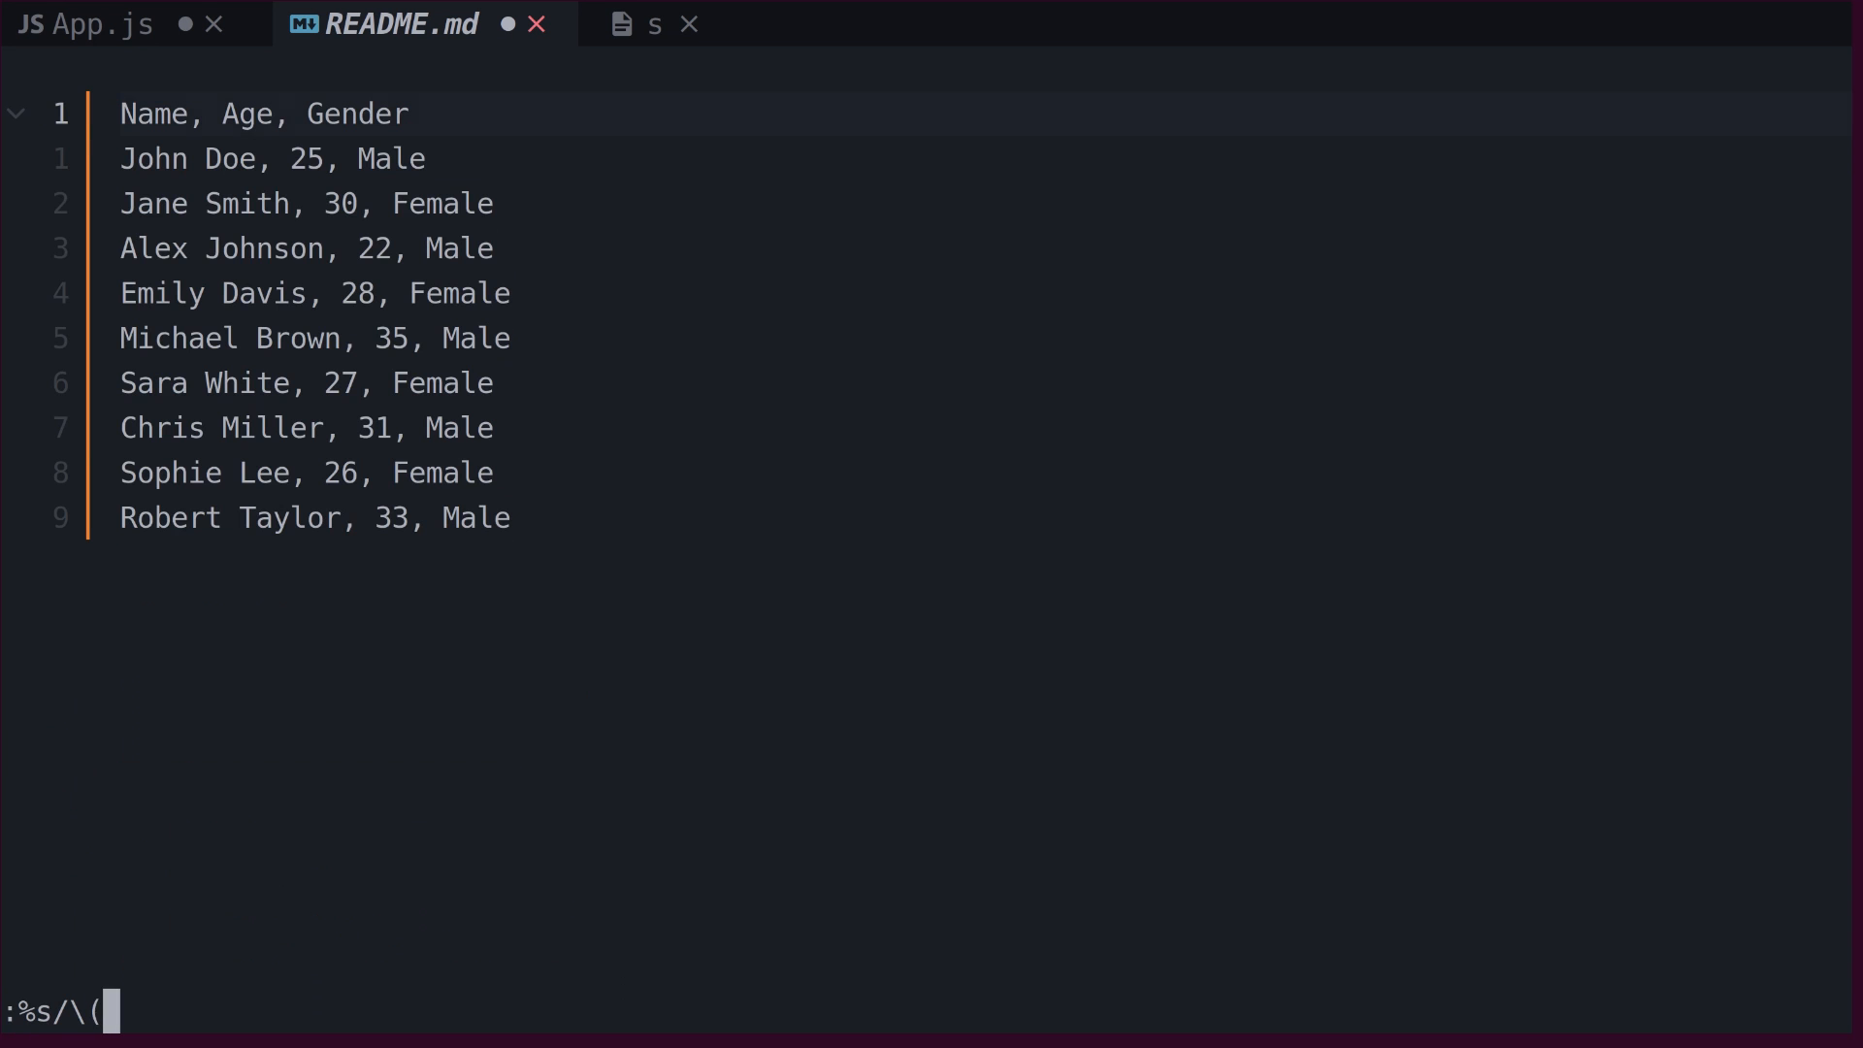
Step: Substitute every row with :%s/\(.*\),\(.*\),\(.*\)/\2,\1,\3/ so age precedes name and gender
{"action": "type", "text": ".*\\),\\(.*\\"}
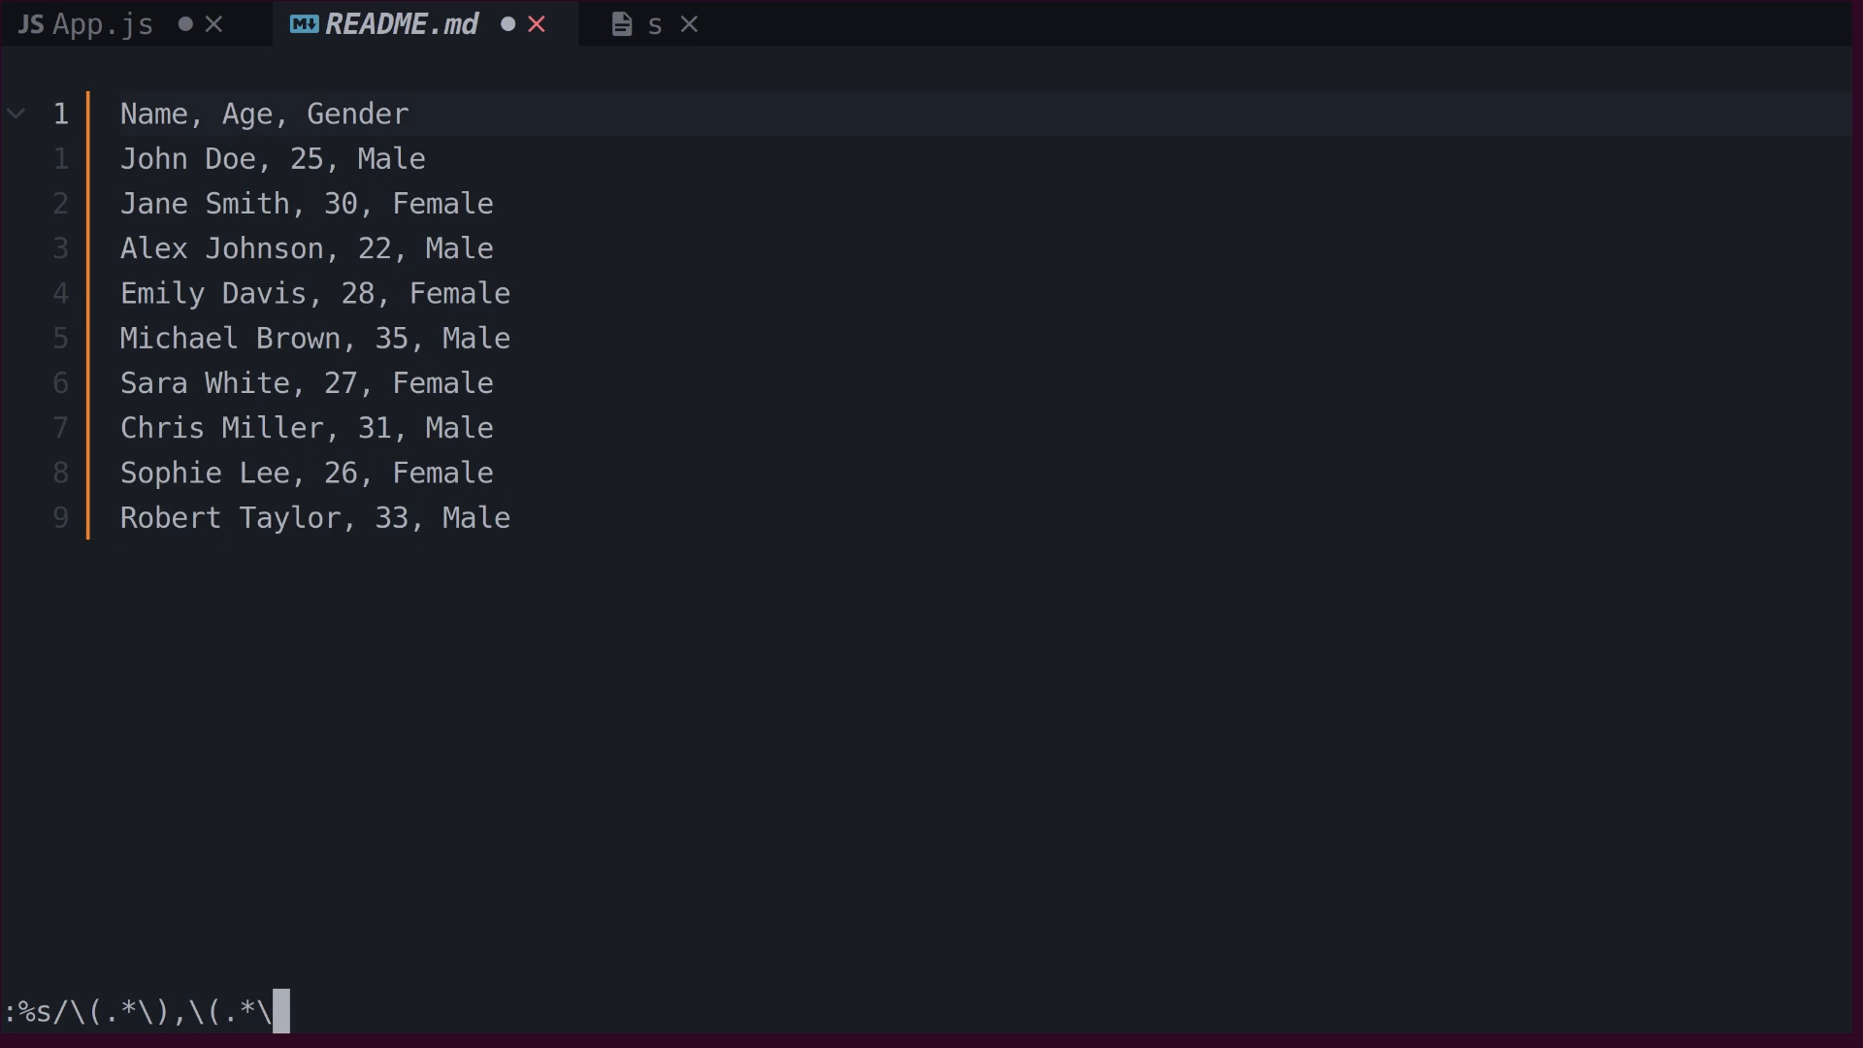
{"action": "type", "text": "),"}
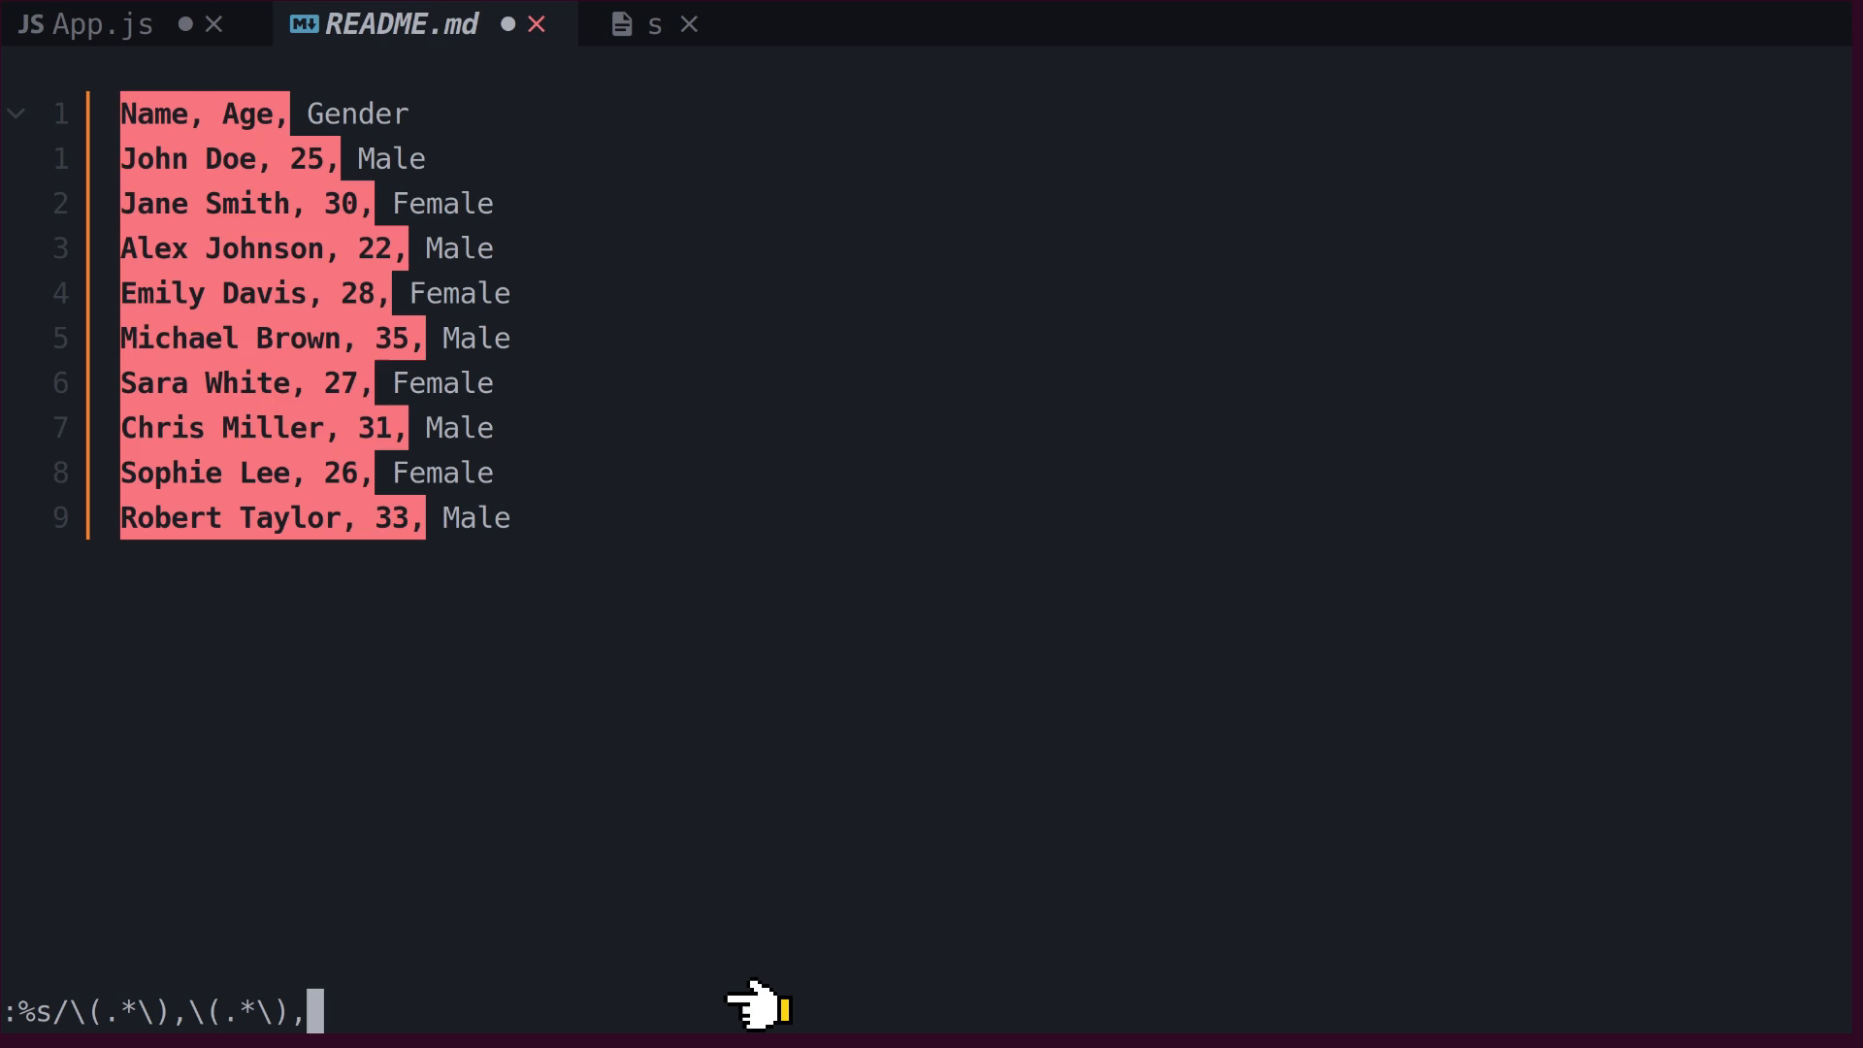
{"action": "type", "text": "\\(.*\\)"}
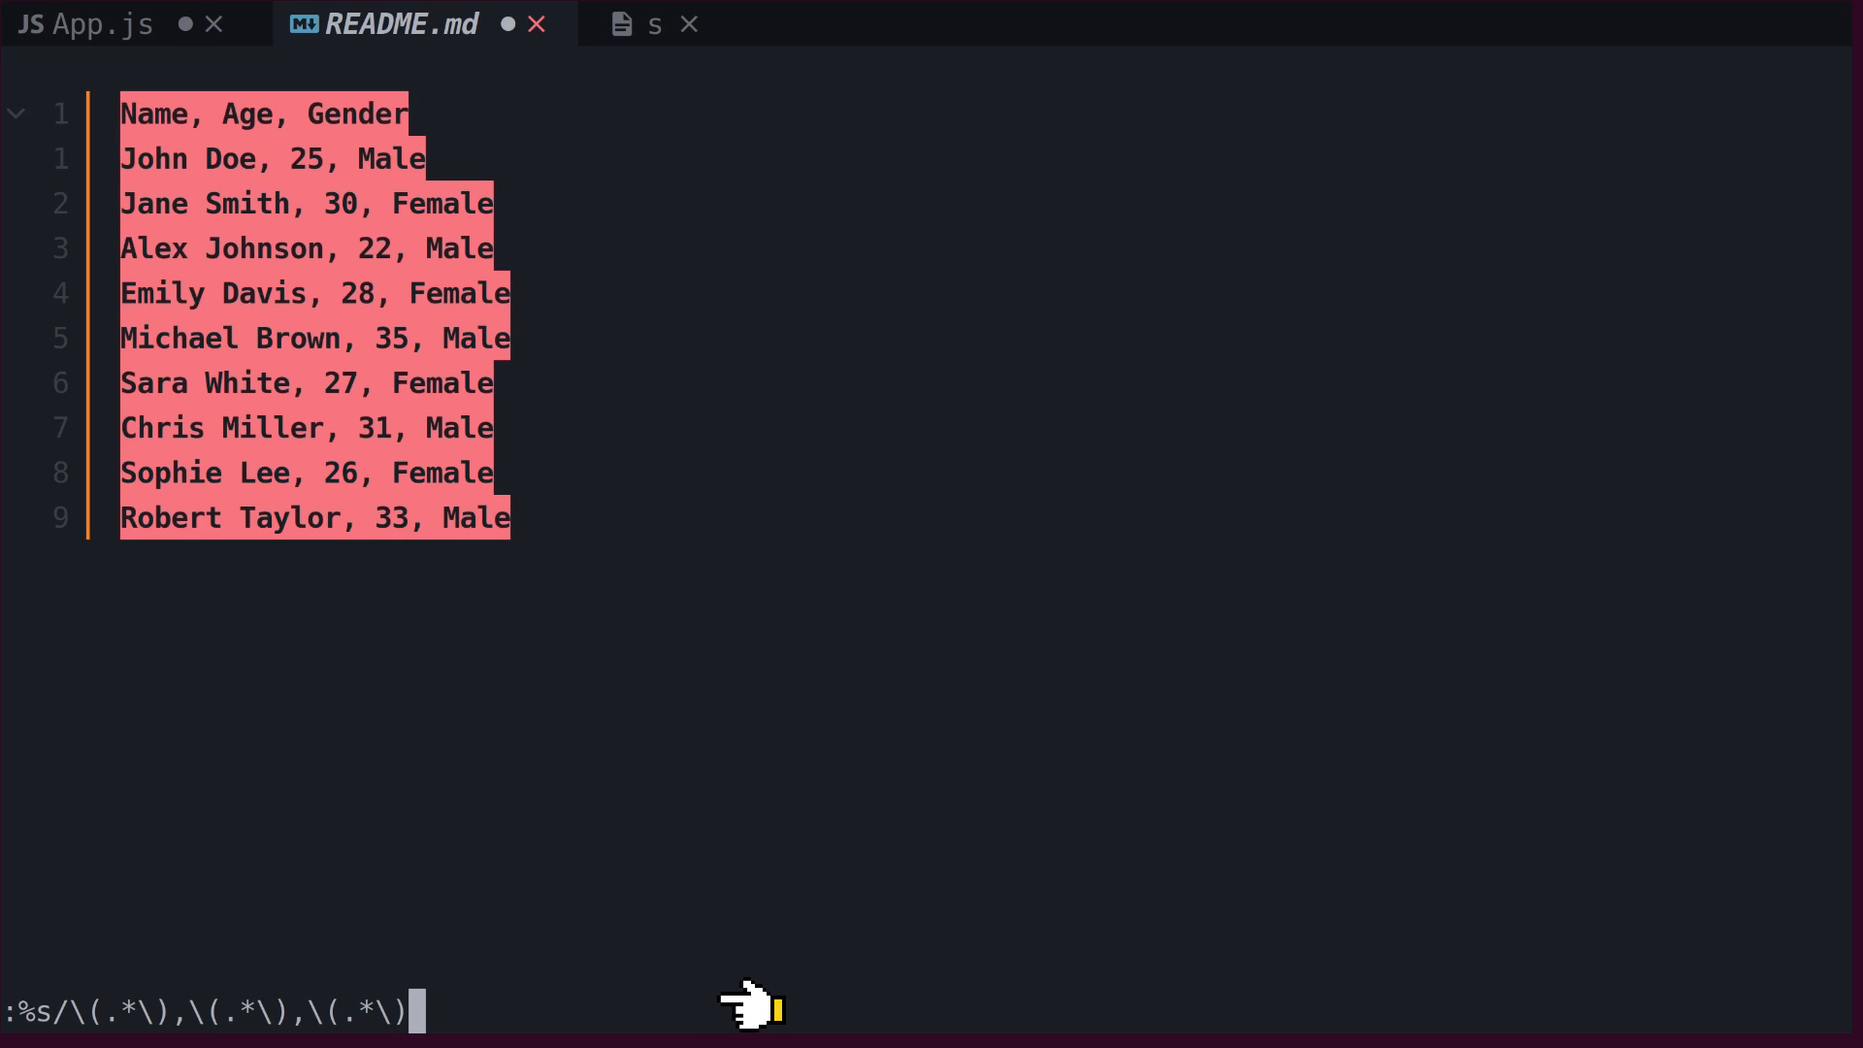
{"action": "type", "text": "/\\"}
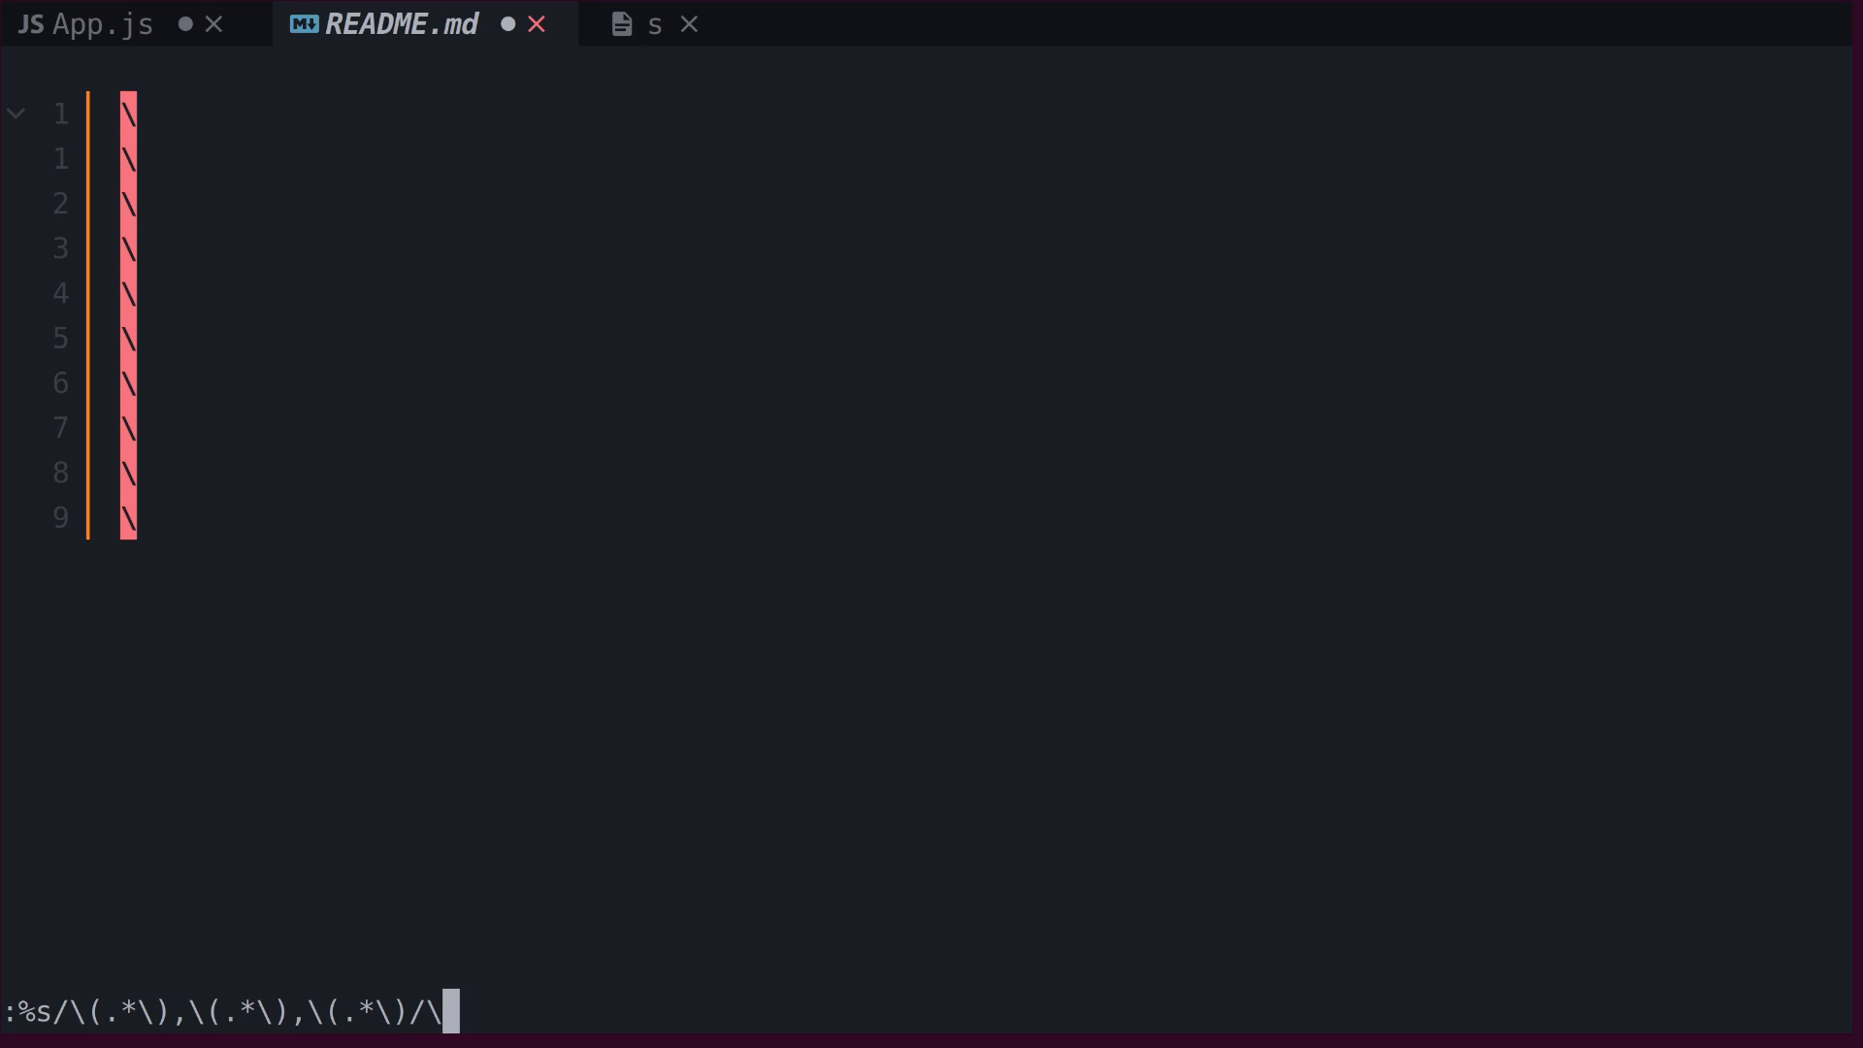
{"action": "type", "text": "2,\\1"}
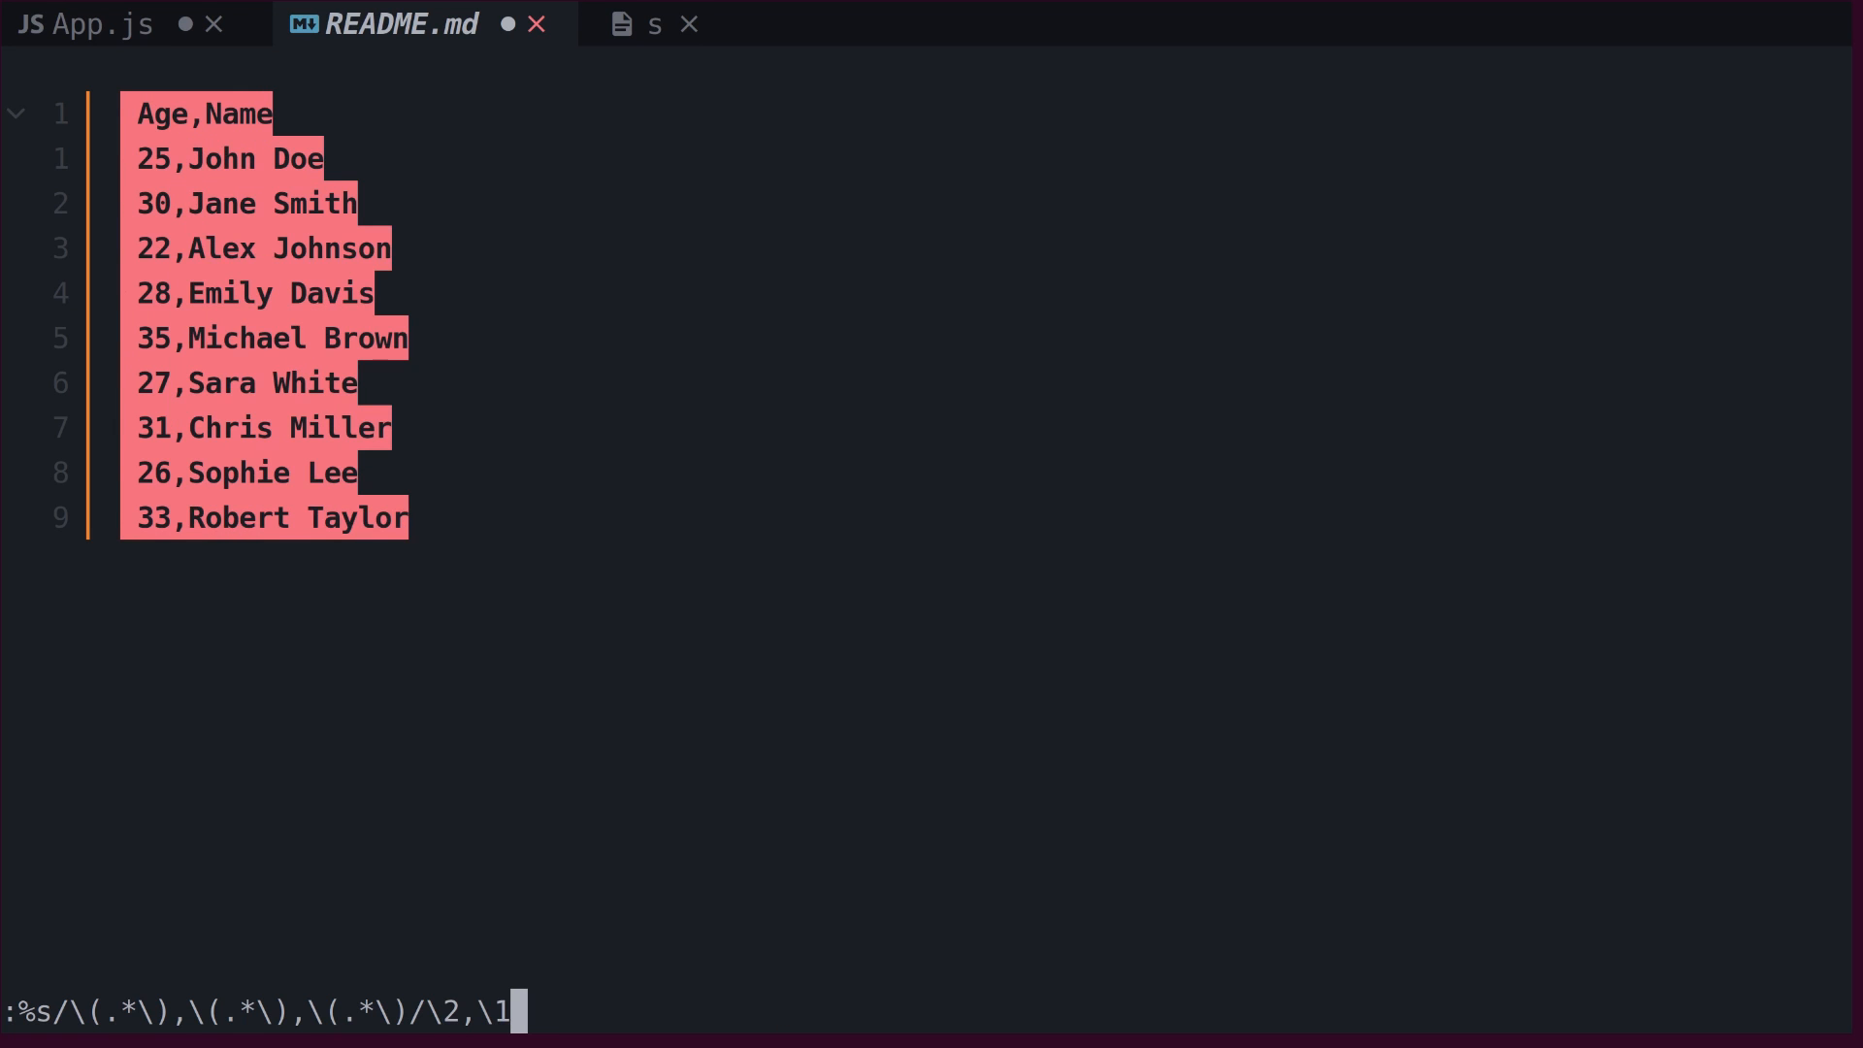
{"action": "type", "text": ",\\3/"}
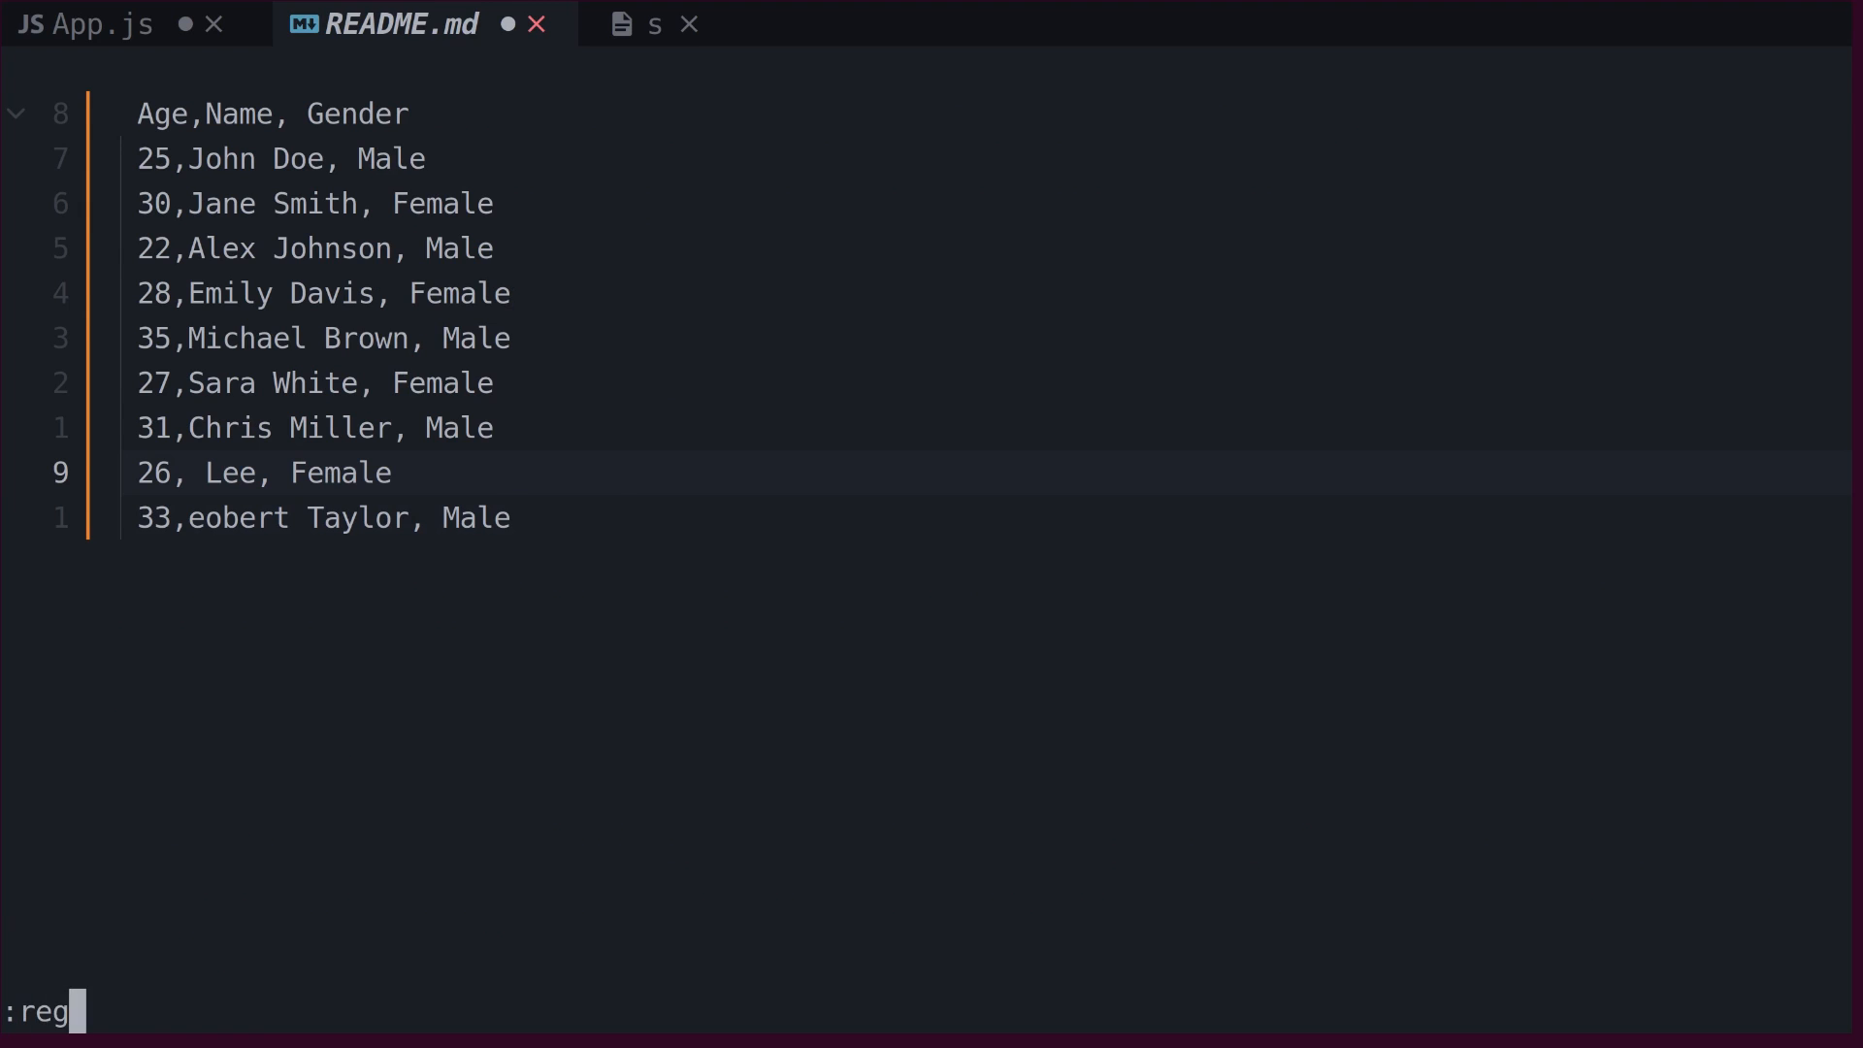
Step: Add an empty line beneath the age-first people table in README.md
{"action": "key", "text": "Return"}
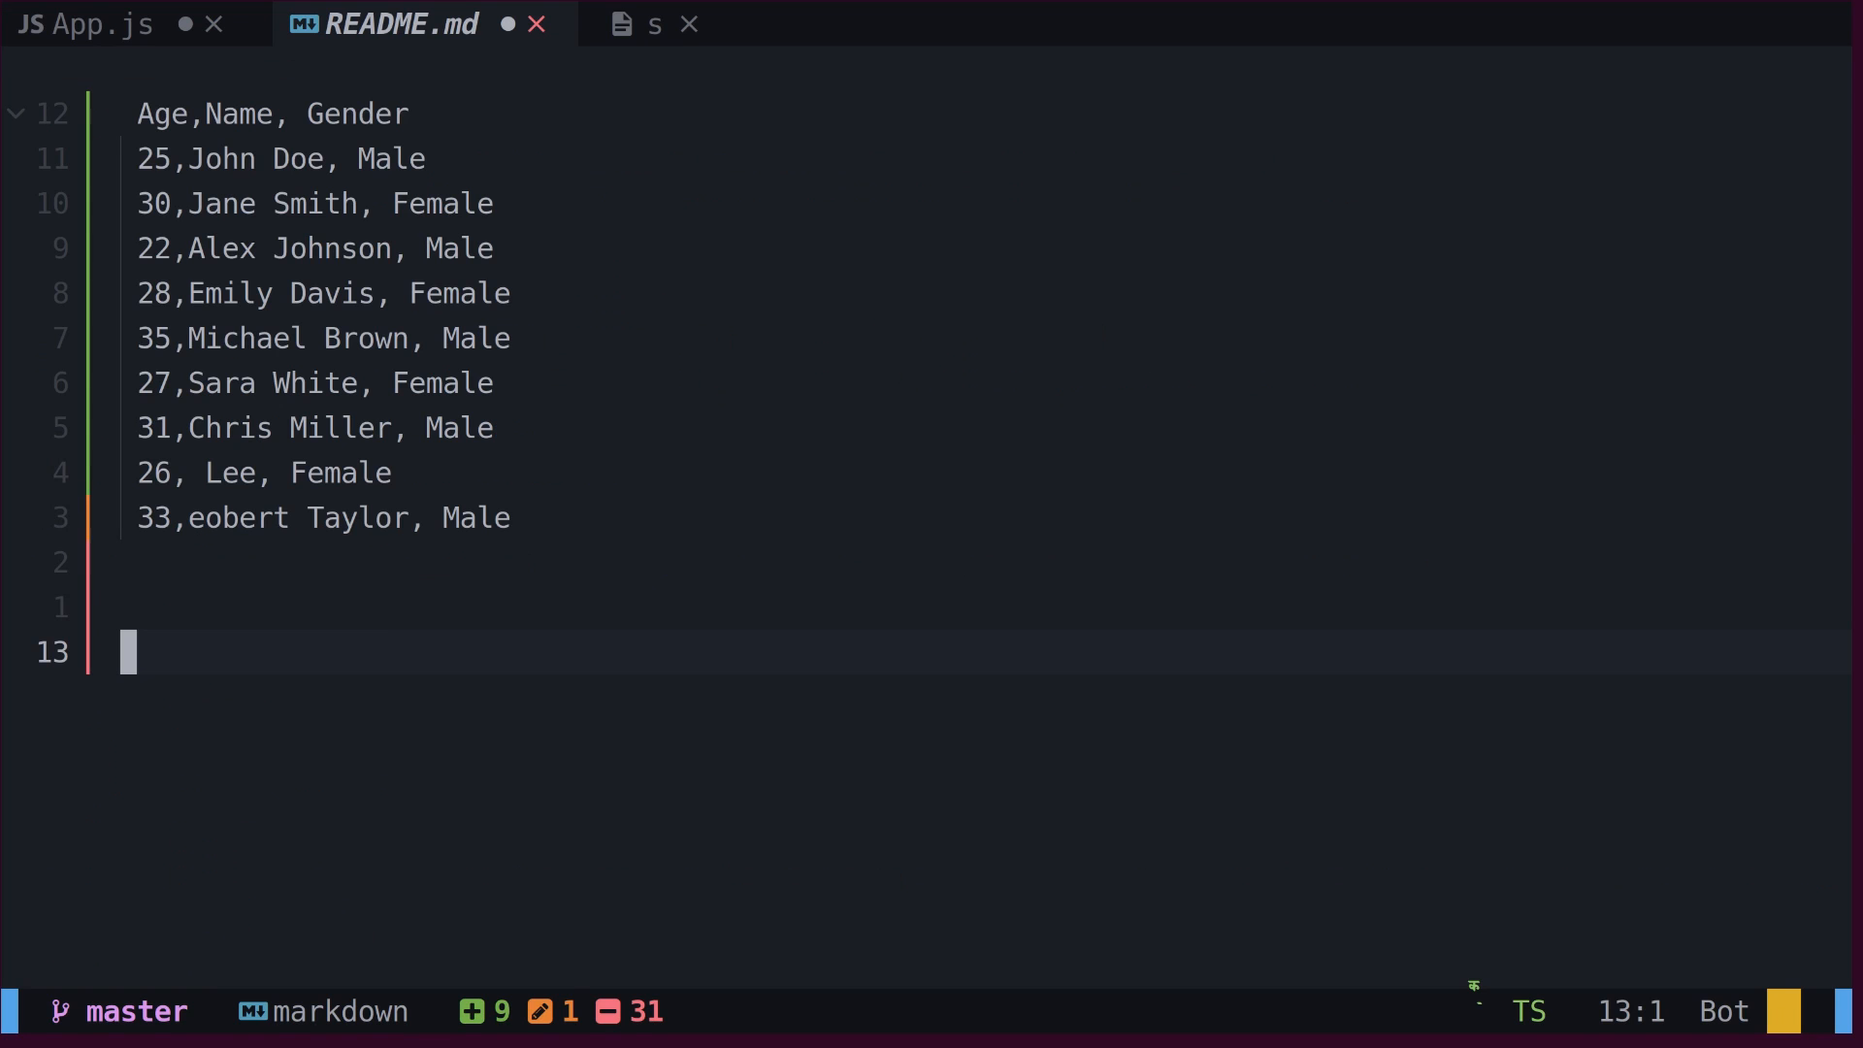
Step: Enter 'Sophie' and show the register listing with the yanked and deleted contents
{"action": "type", "text": "Sophie"}
{"action": "type", "text": ":reg"}
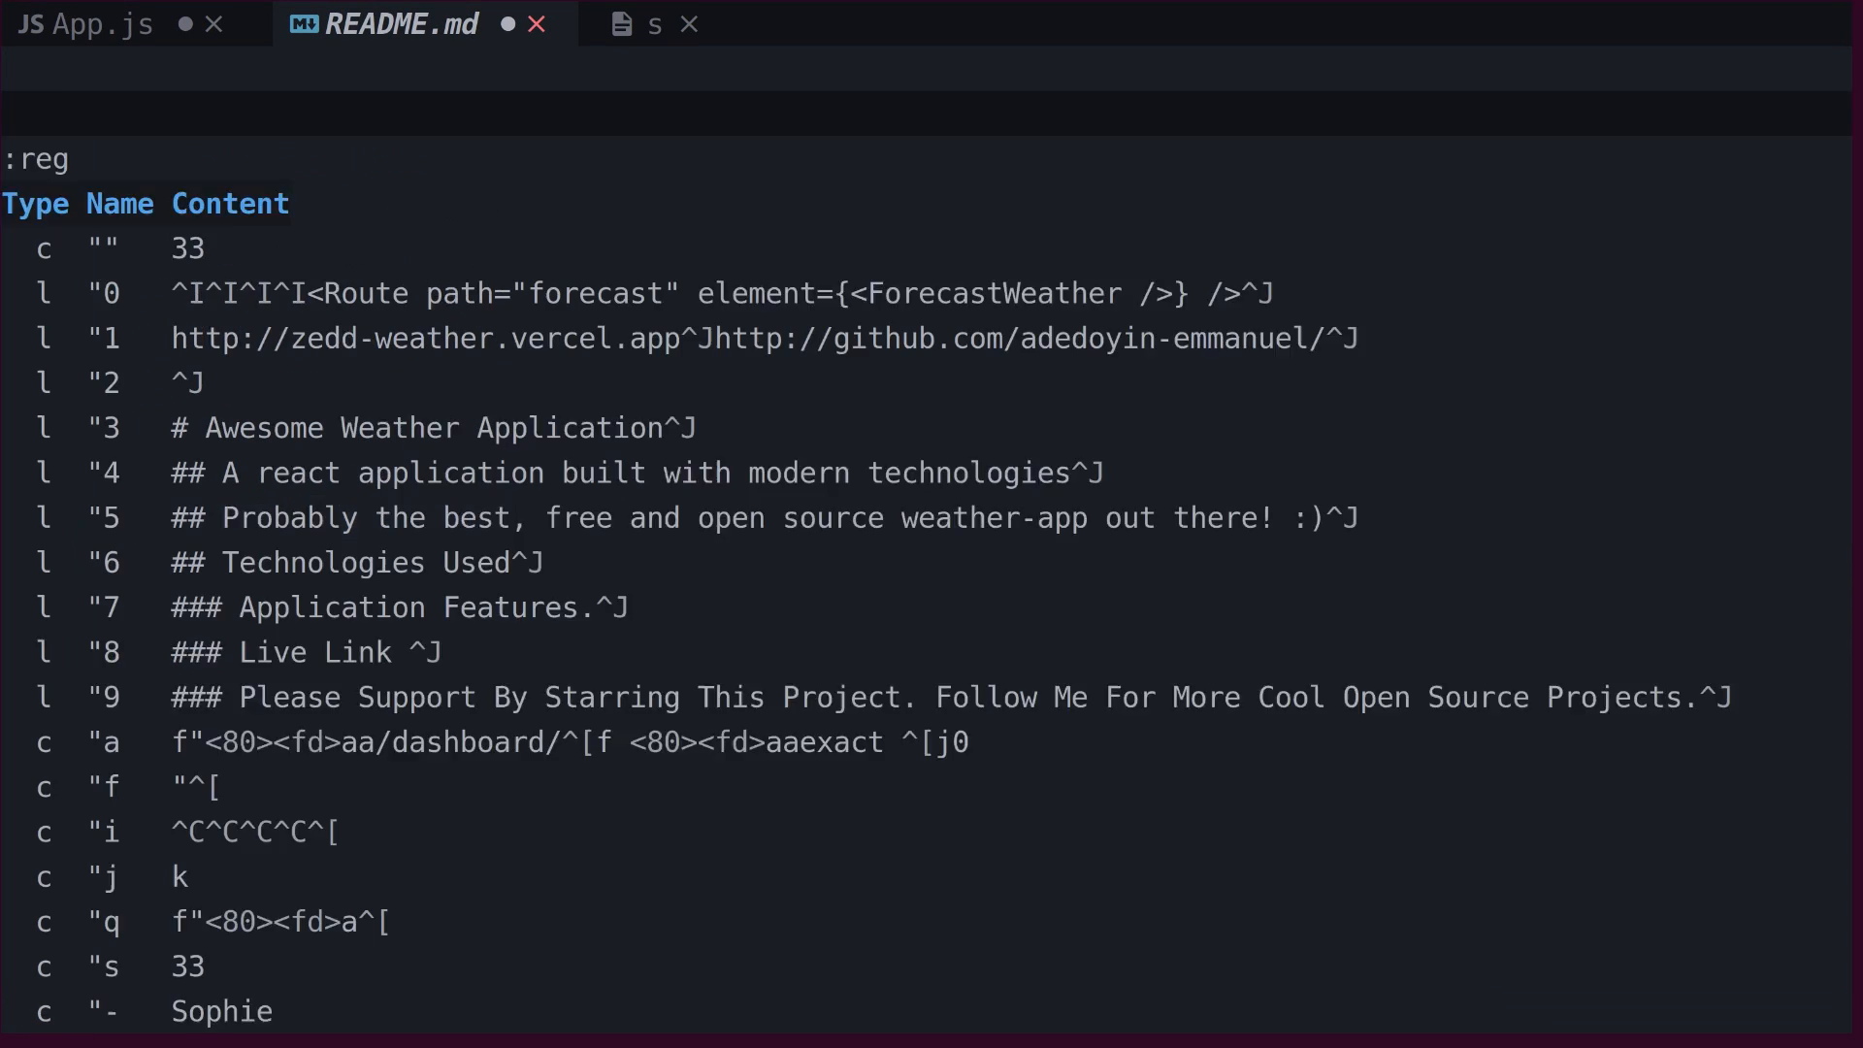
{"action": "scroll", "scroll_direction": "down", "scroll_amount": 3}
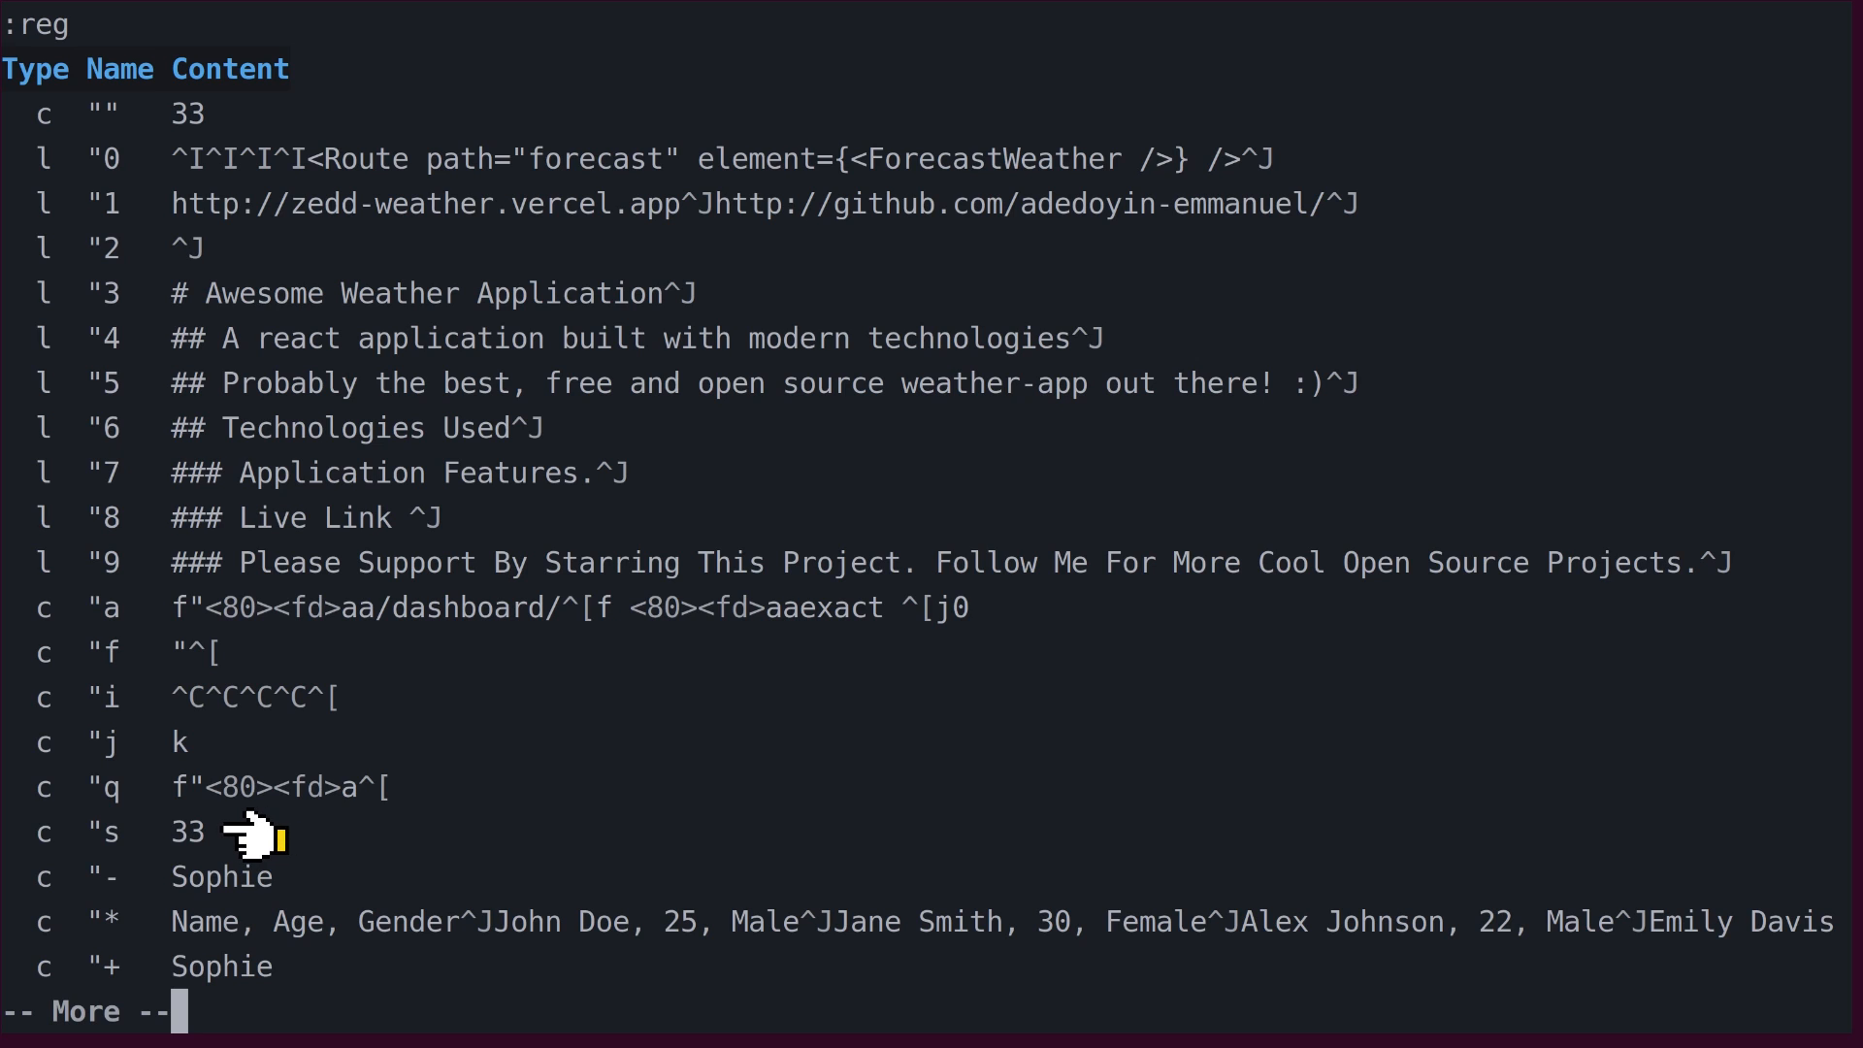